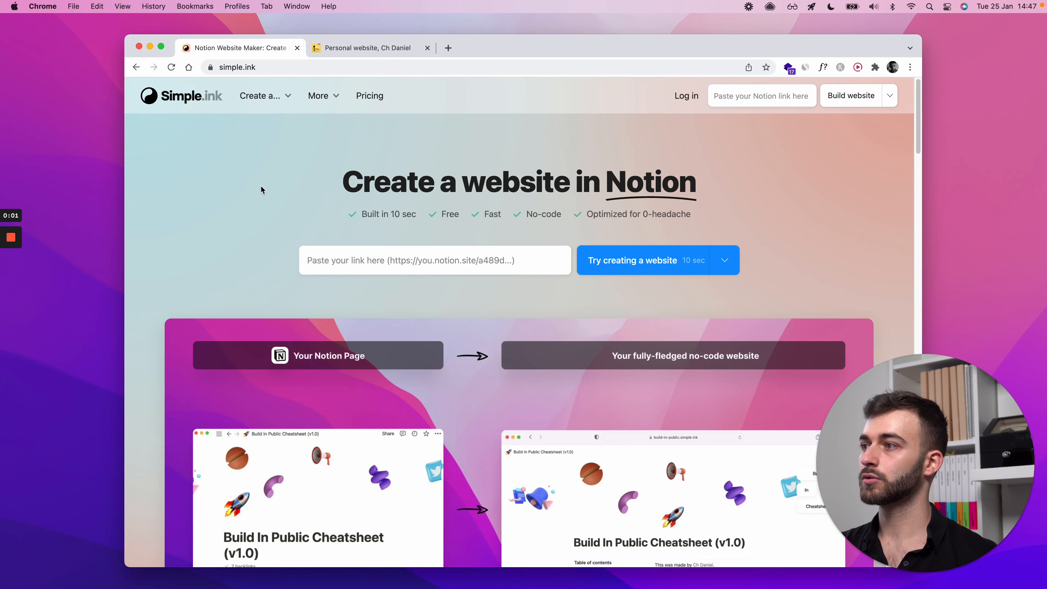
mouse_move(694, 217)
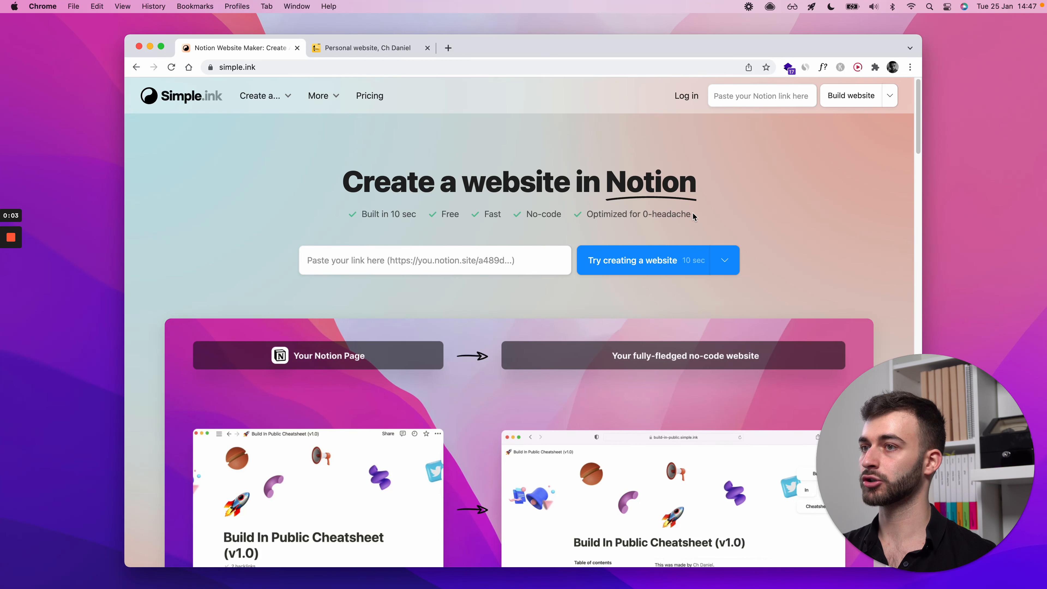
- Expand the More menu on the Simple.ink homepage navigation
left_click(250, 66)
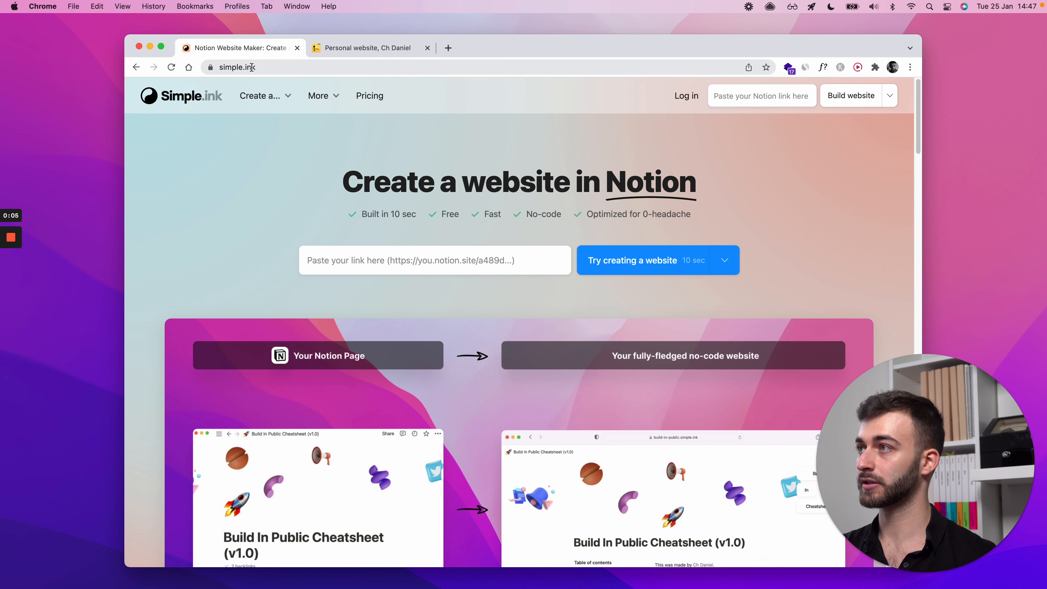
left_click(323, 95)
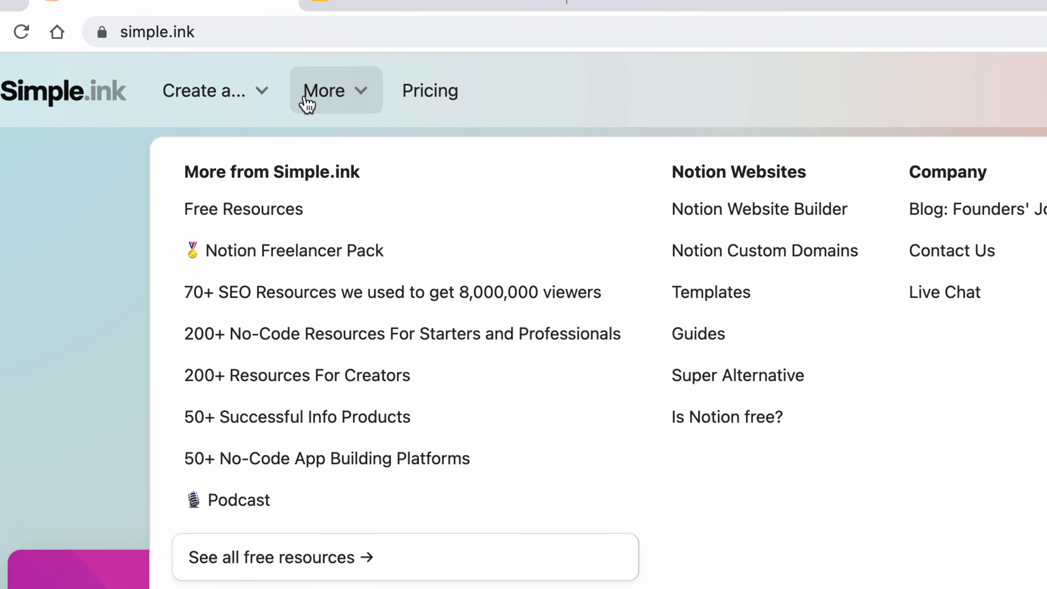
mouse_move(324, 93)
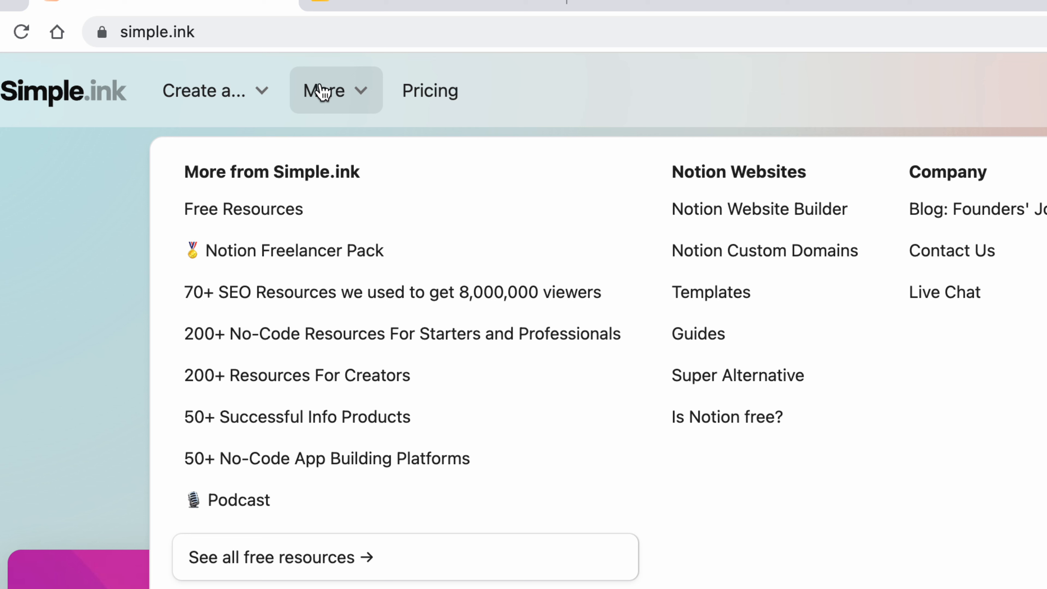
mouse_move(316, 182)
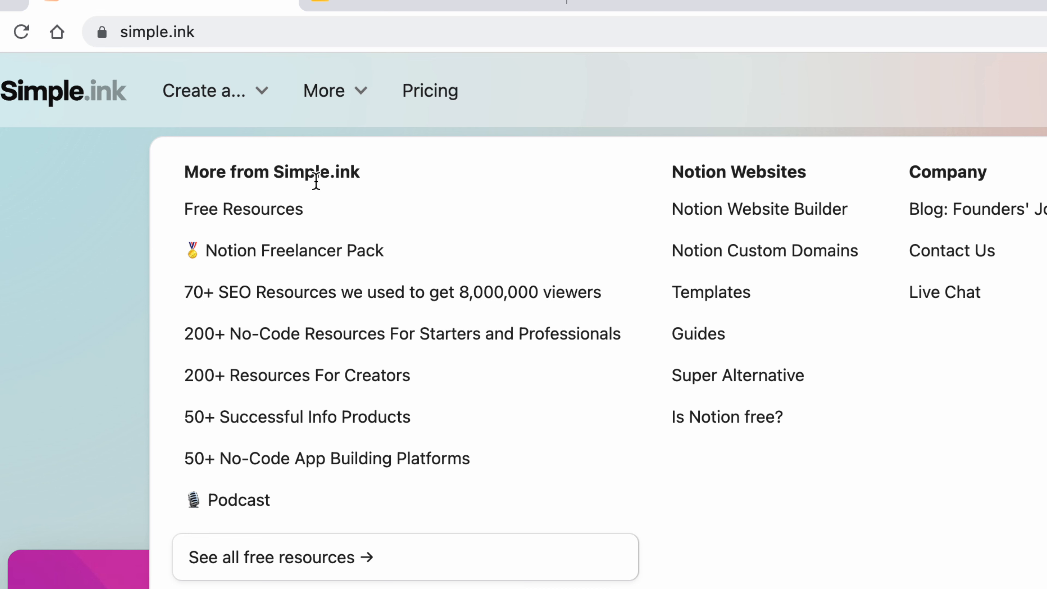
mouse_move(711, 292)
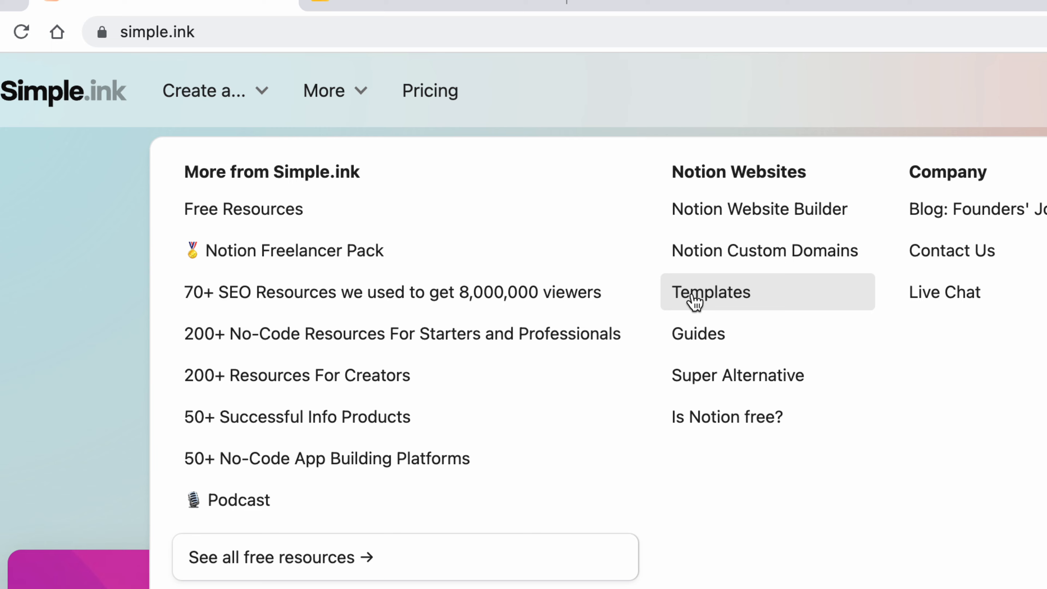
- Browse through the Notion website templates gallery grid from top to bottom and back
left_click(711, 292)
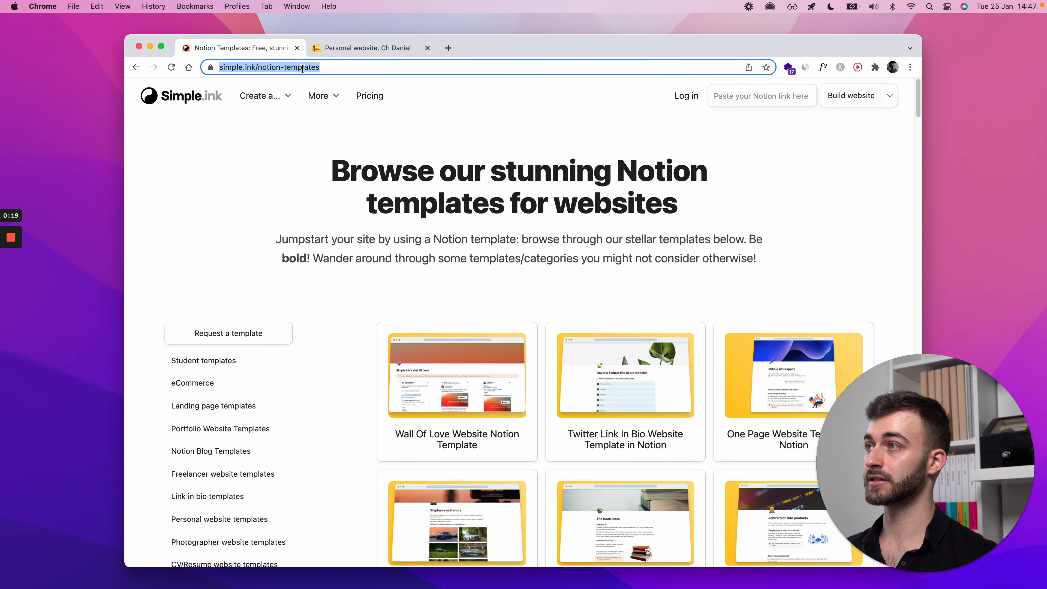
left_click(318, 96)
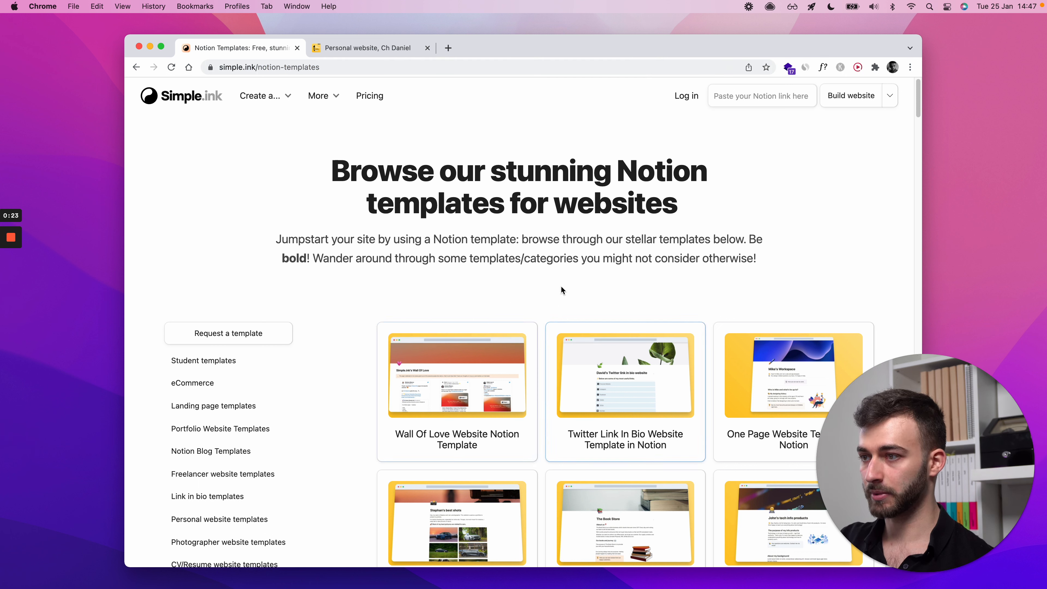
mouse_move(561, 270)
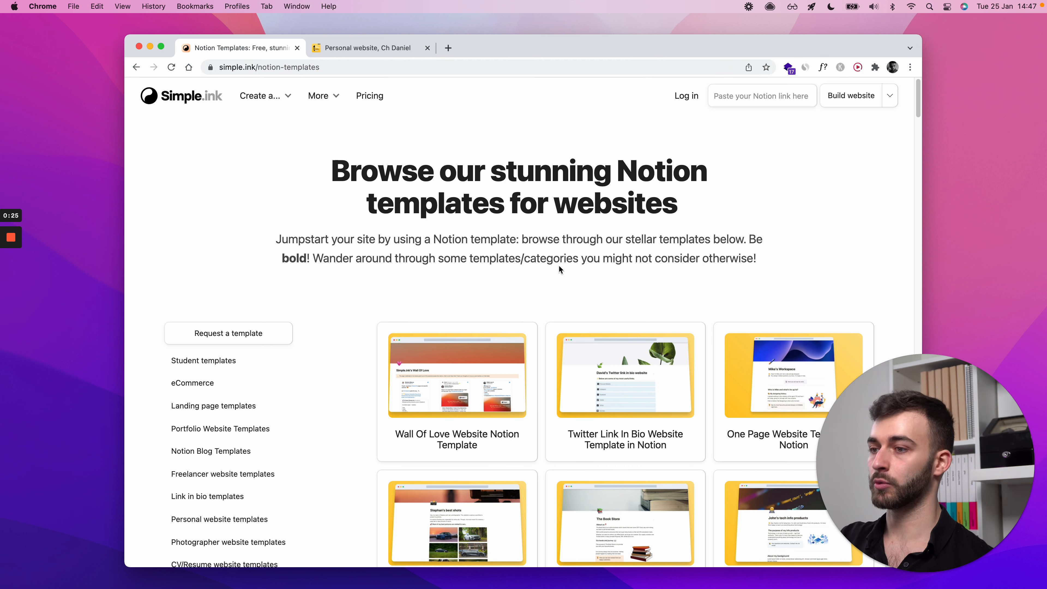
scroll("down", 3)
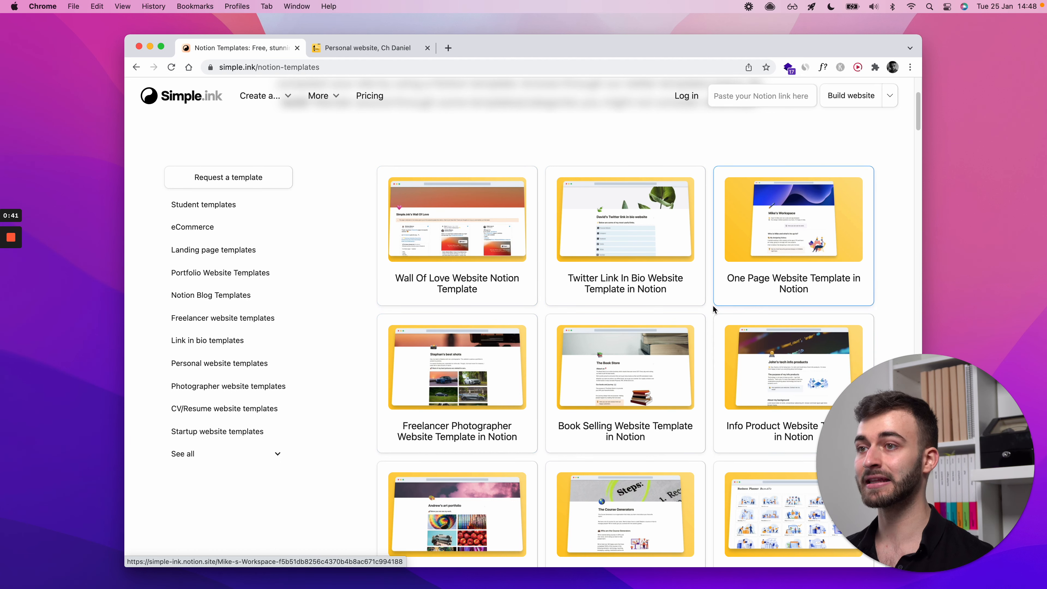
mouse_move(713, 312)
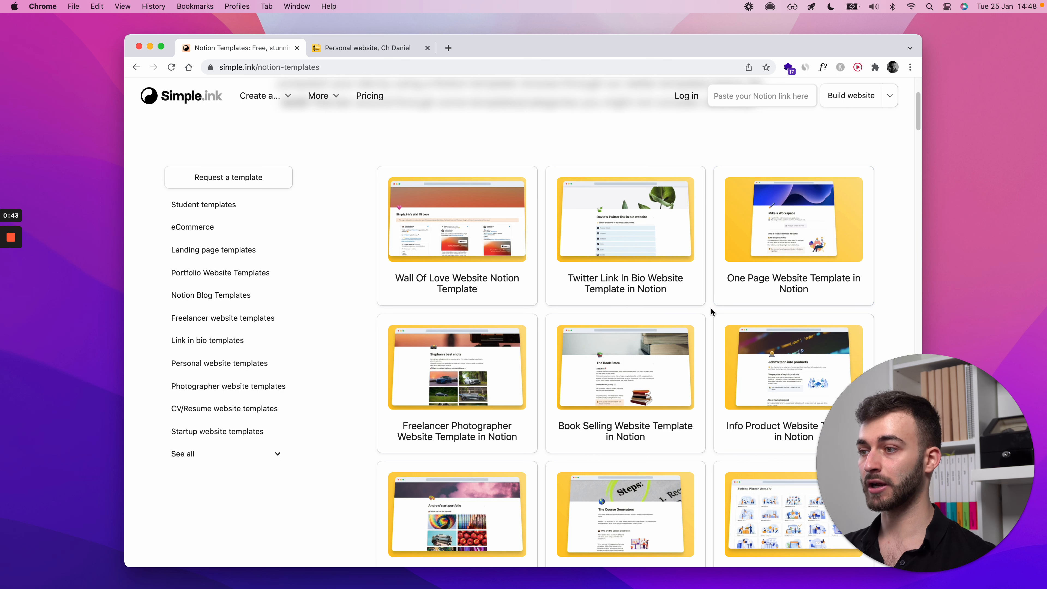
scroll("down", 3)
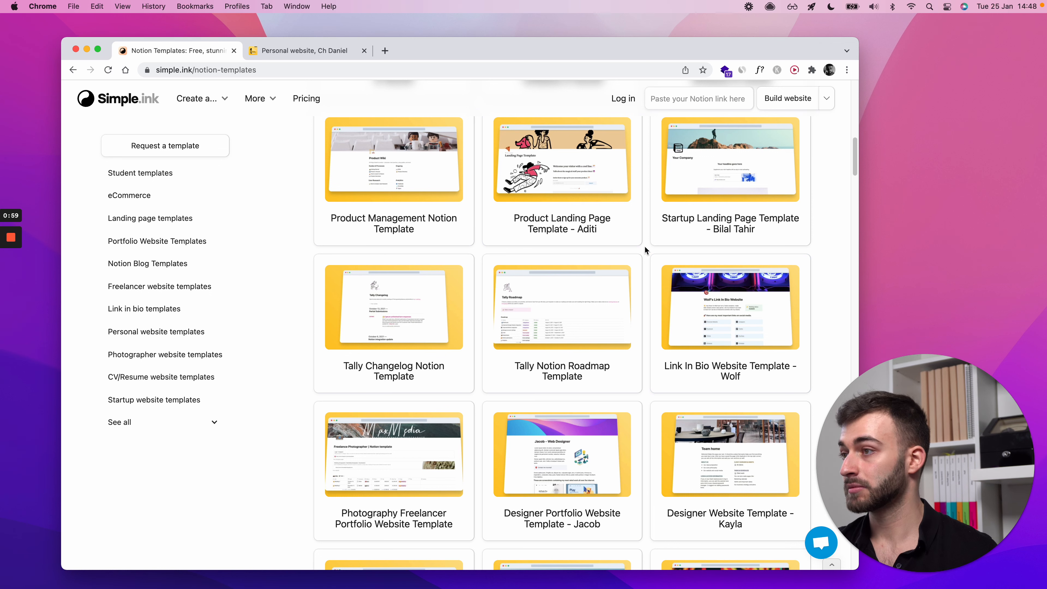
scroll("down", 3)
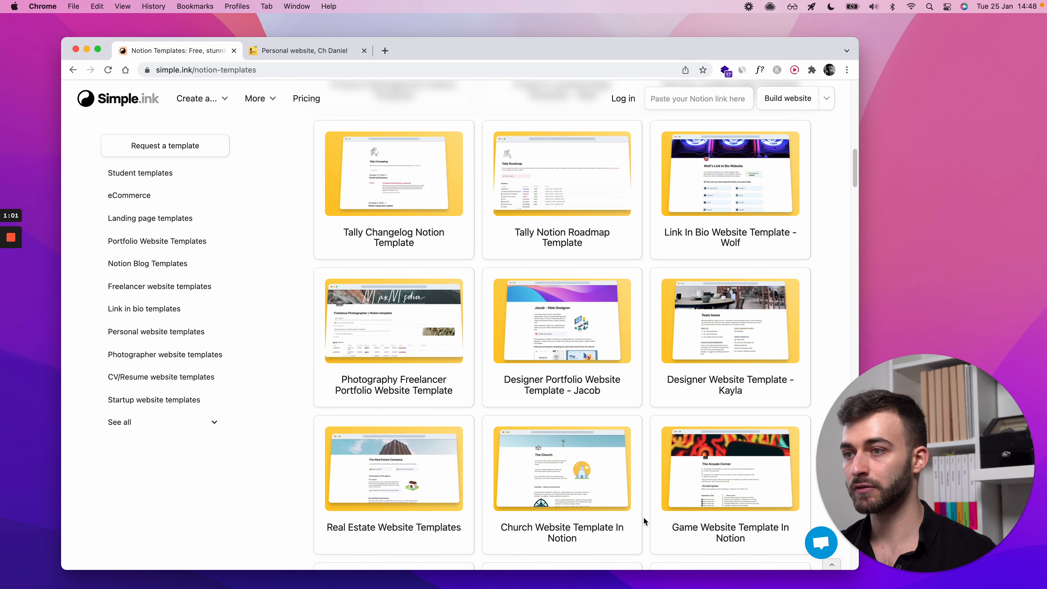
scroll("down", 3)
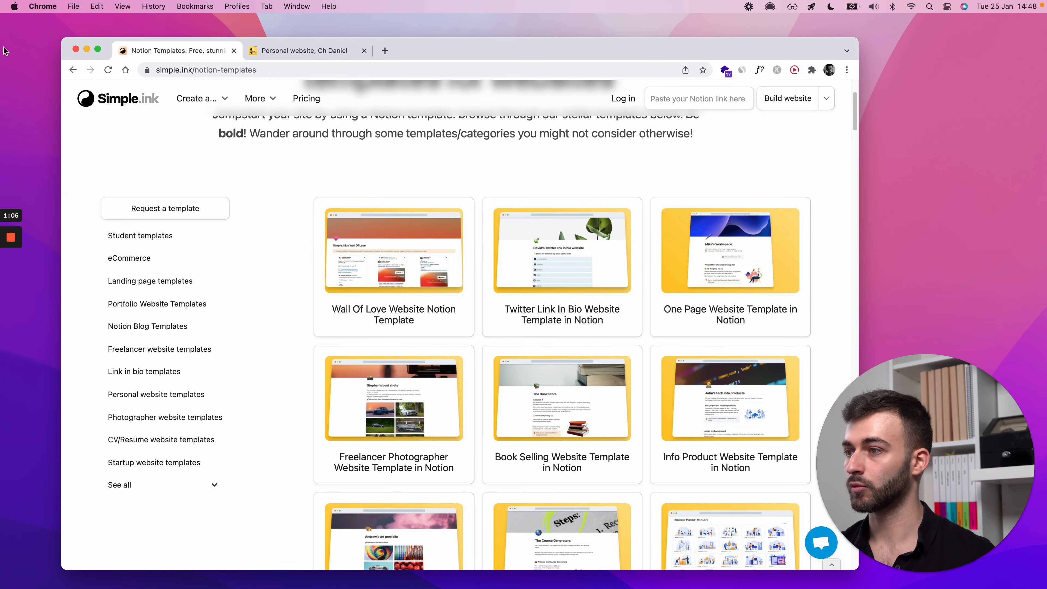
mouse_move(830, 191)
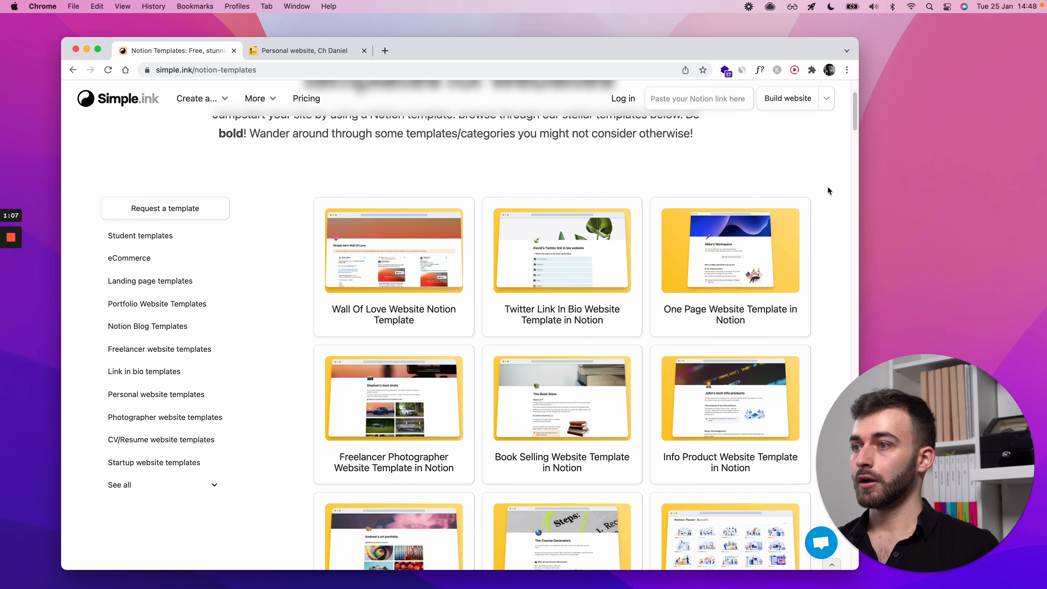
scroll("up", 3)
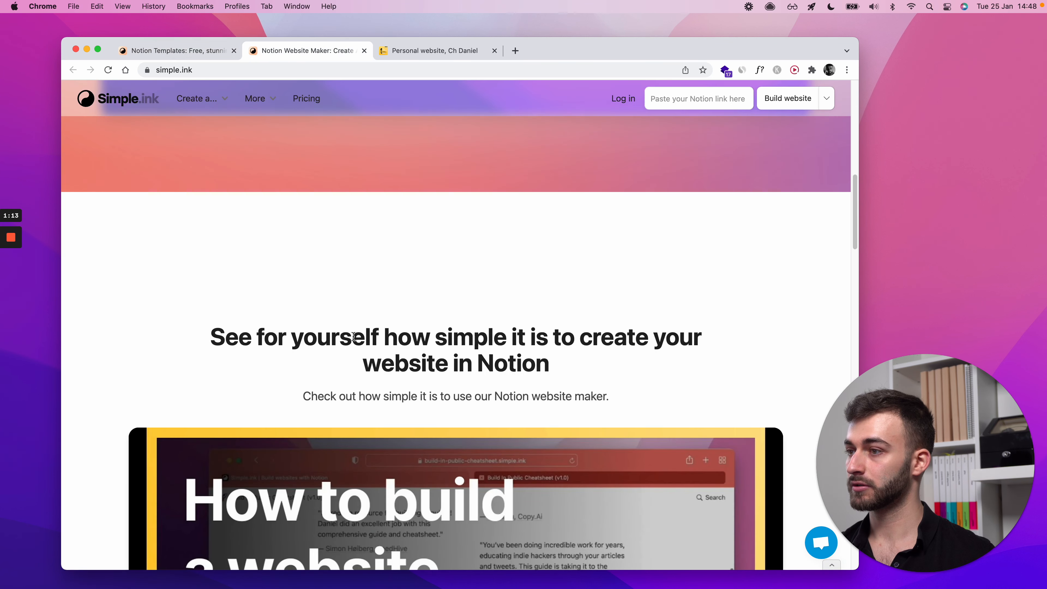
left_click(456, 498)
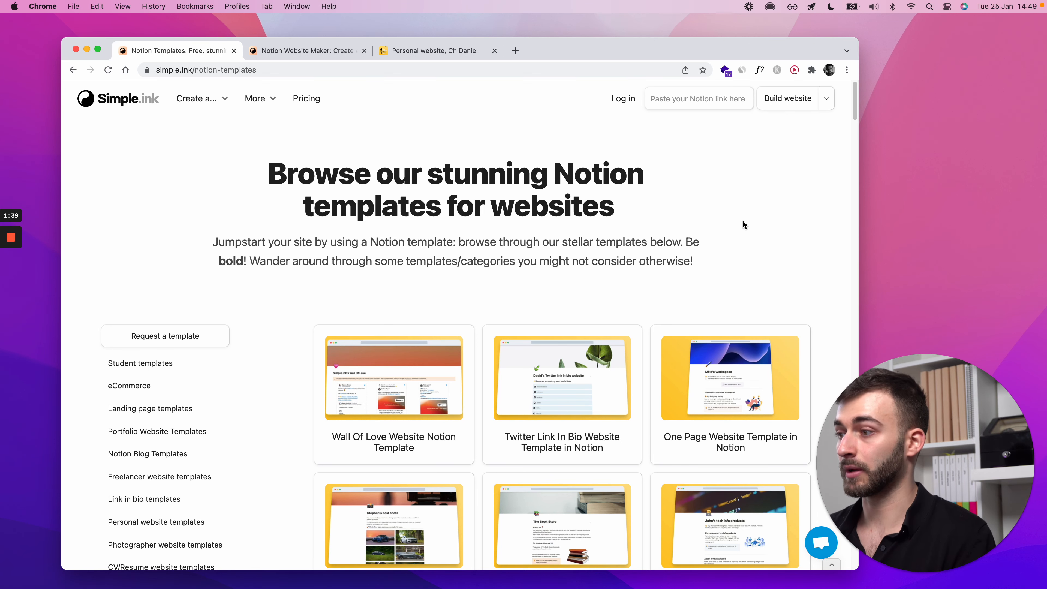
- Scroll the templates page to locate the One Page Website Template card
scroll("down", 3)
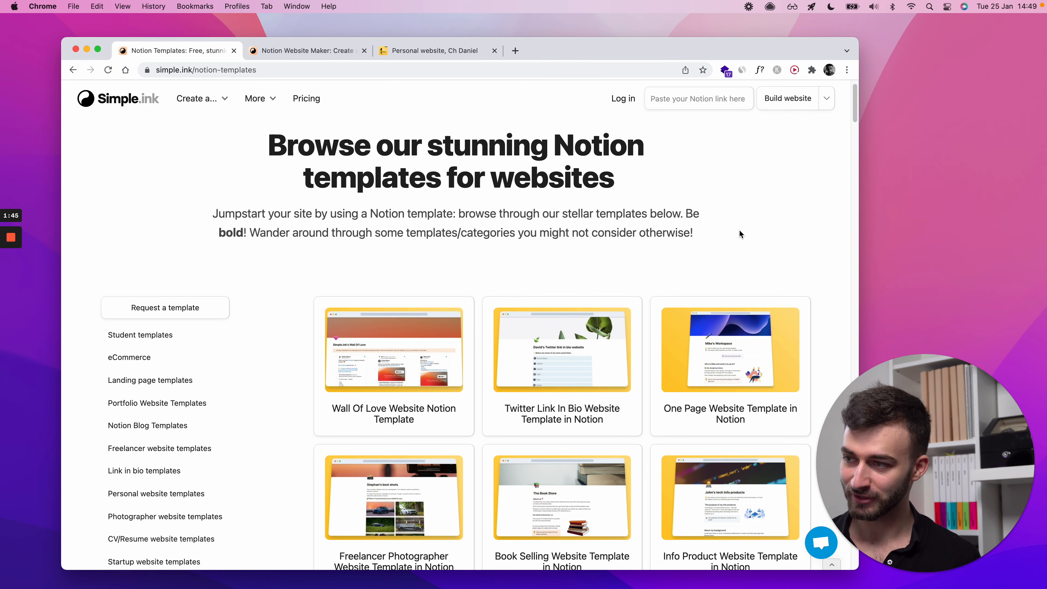
mouse_move(736, 237)
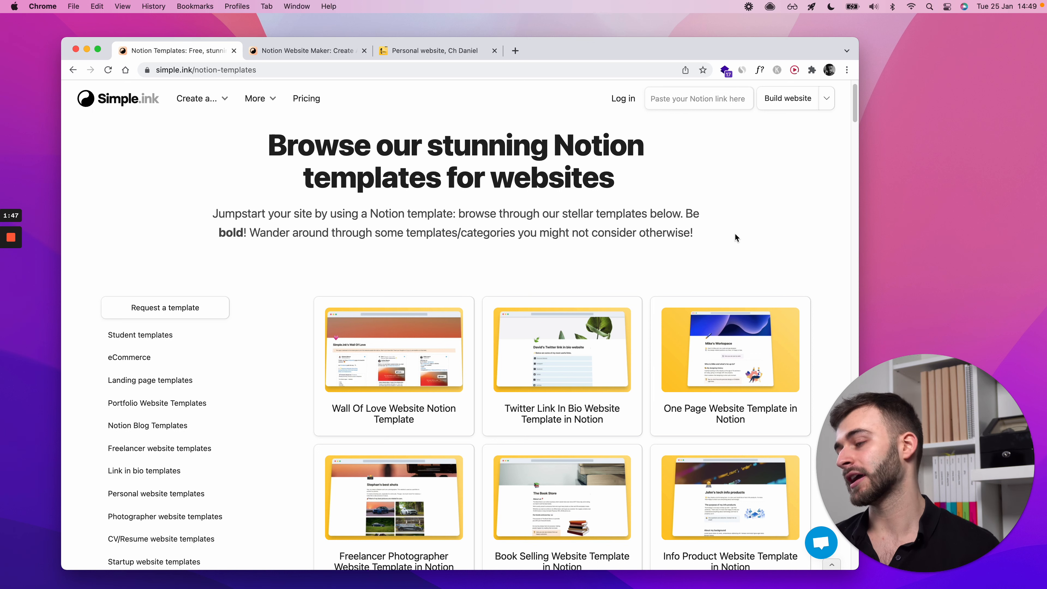
scroll("down", 3)
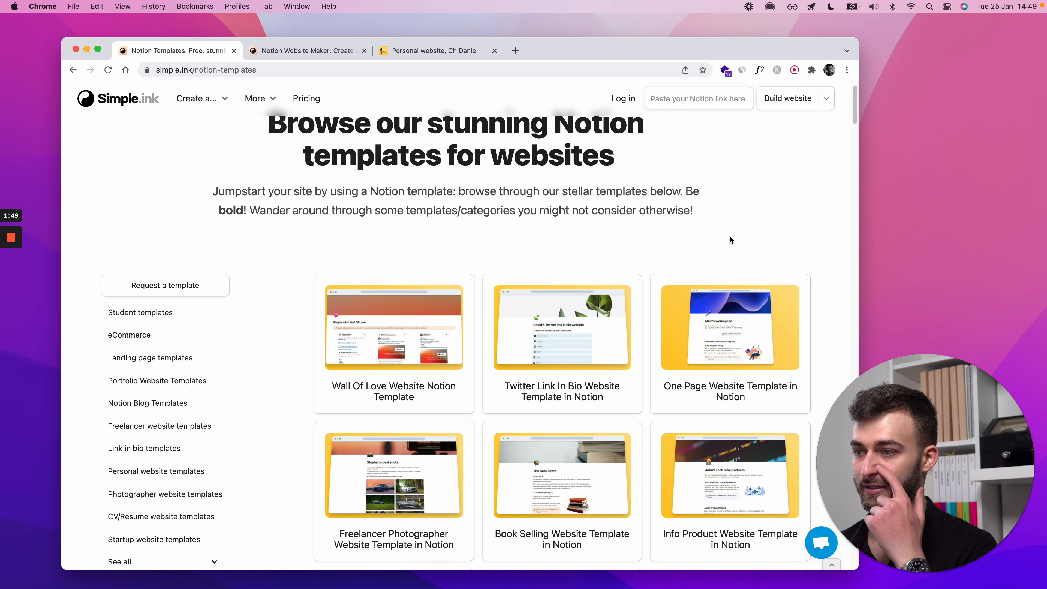
scroll("down", 3)
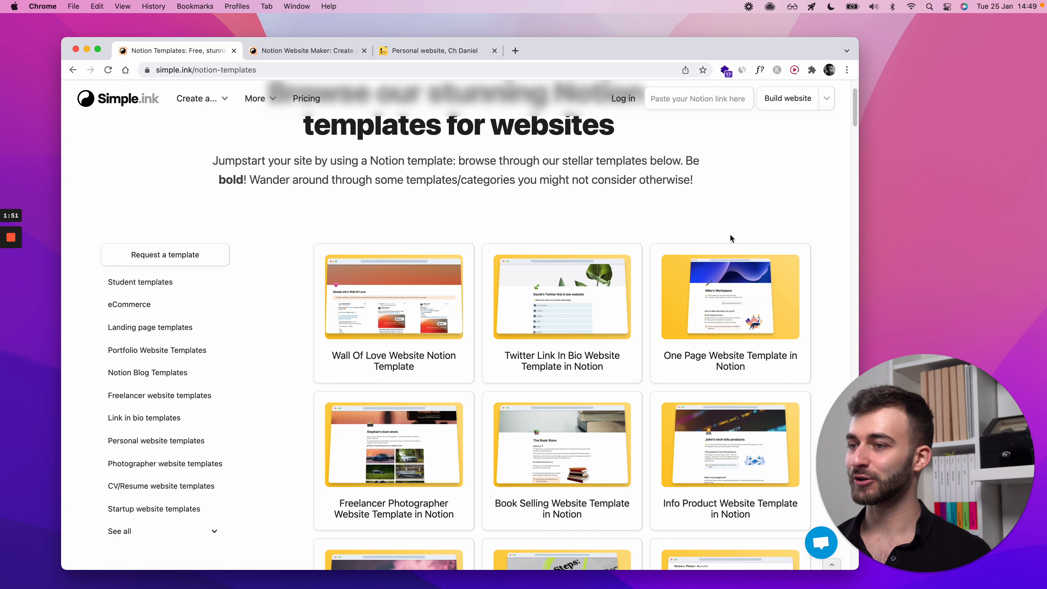
scroll("down", 3)
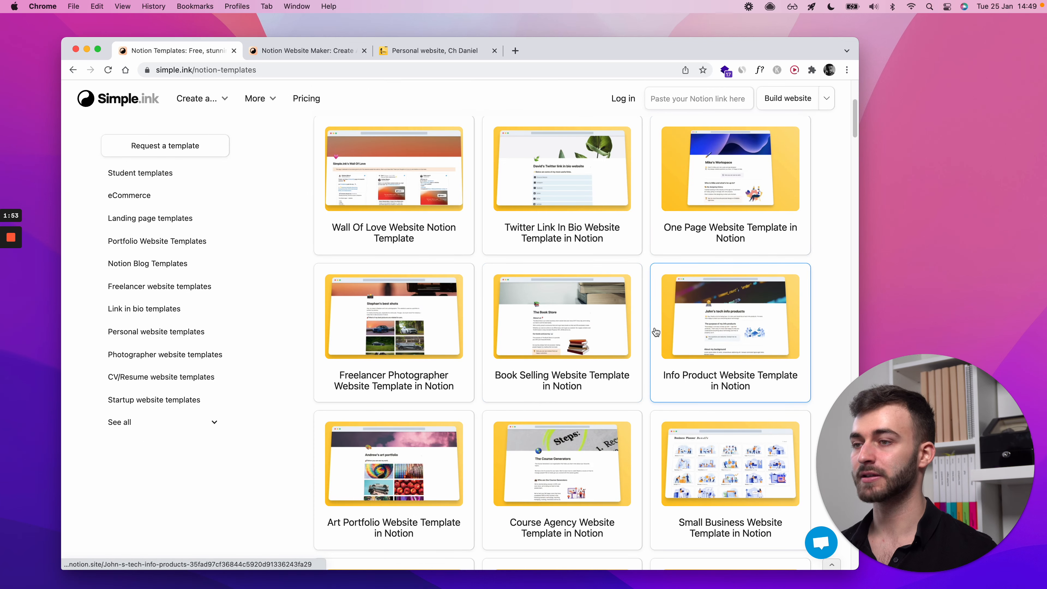
mouse_move(646, 250)
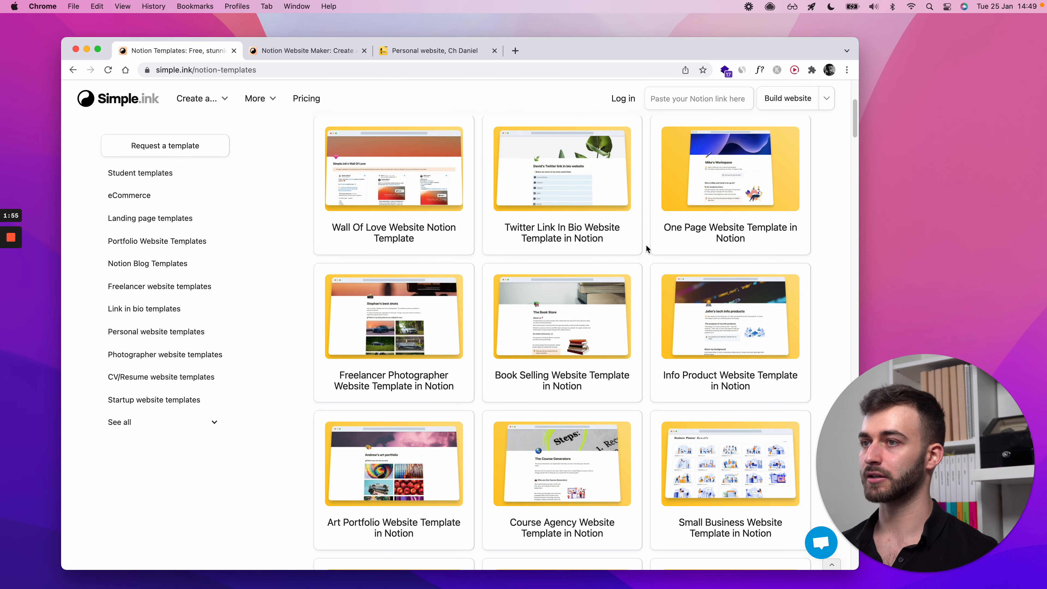
scroll("up", 3)
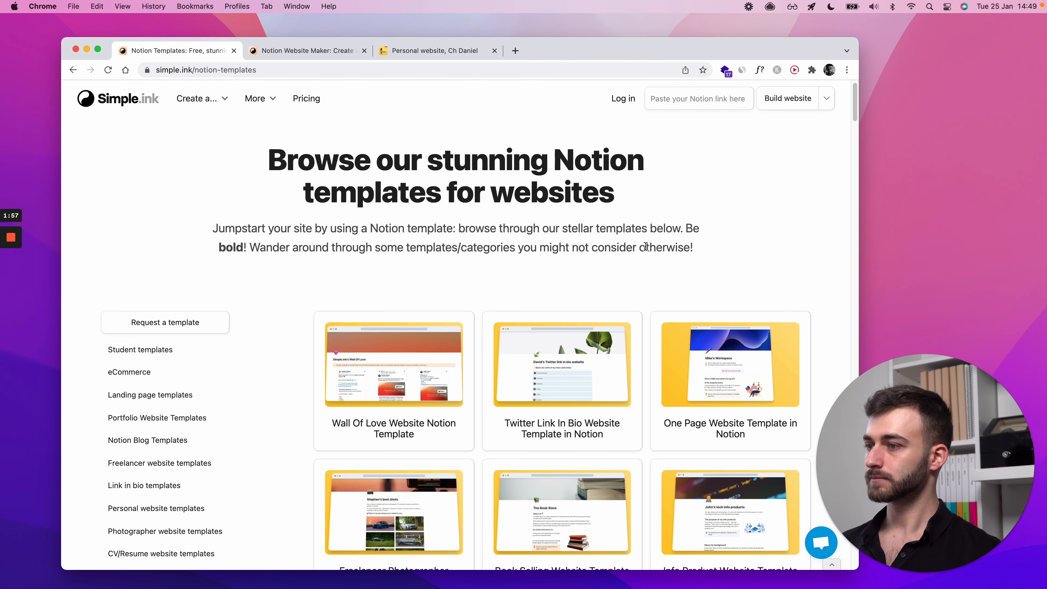
scroll("down", 3)
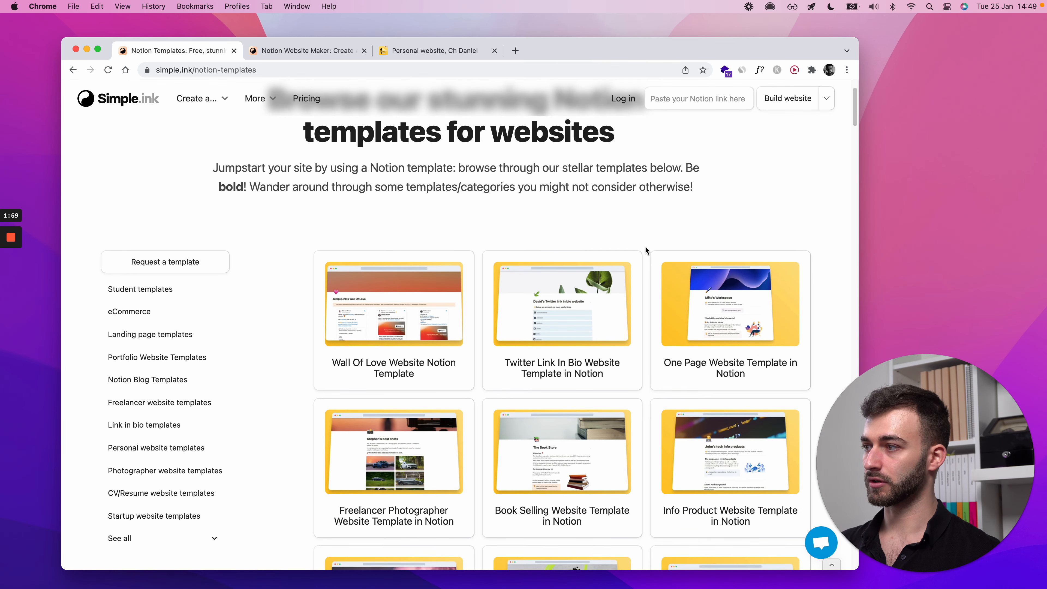
scroll("down", 3)
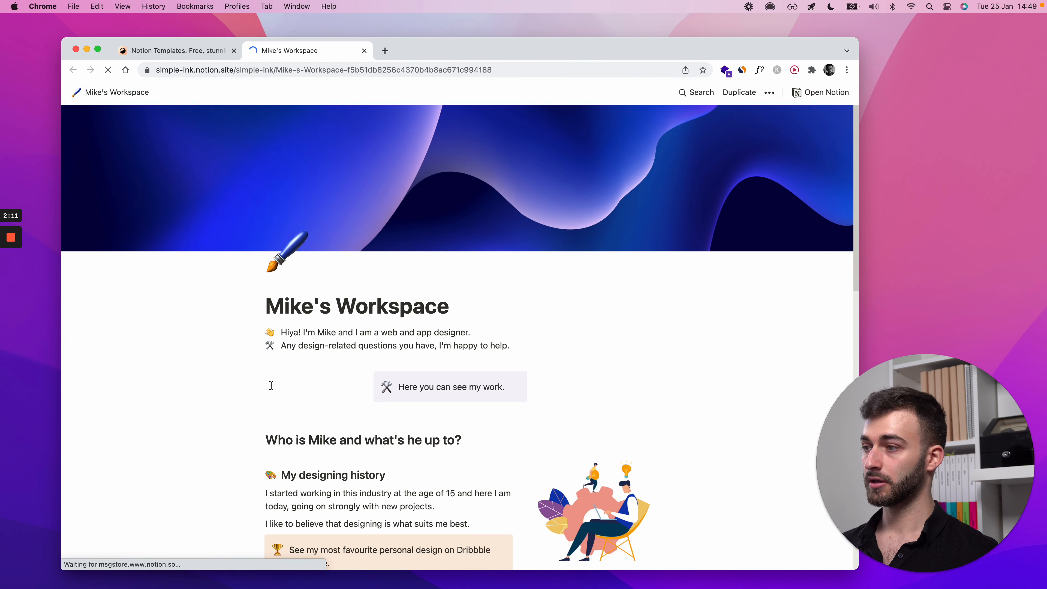
- Duplicate the Mike's Workspace template into the Simple.ink Guides workspace
scroll("down", 3)
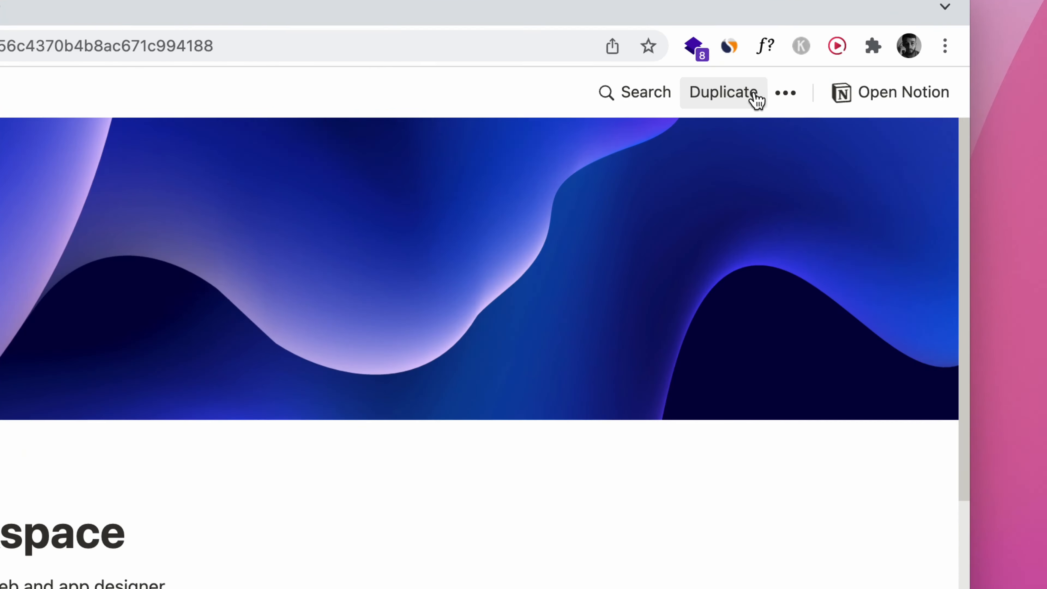
left_click(723, 93)
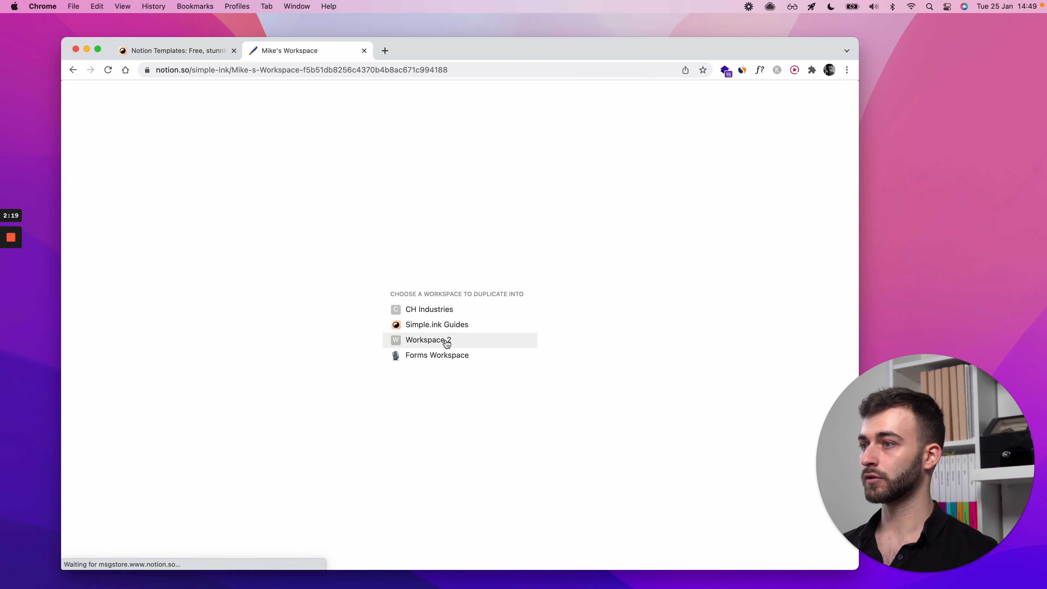
mouse_move(425, 327)
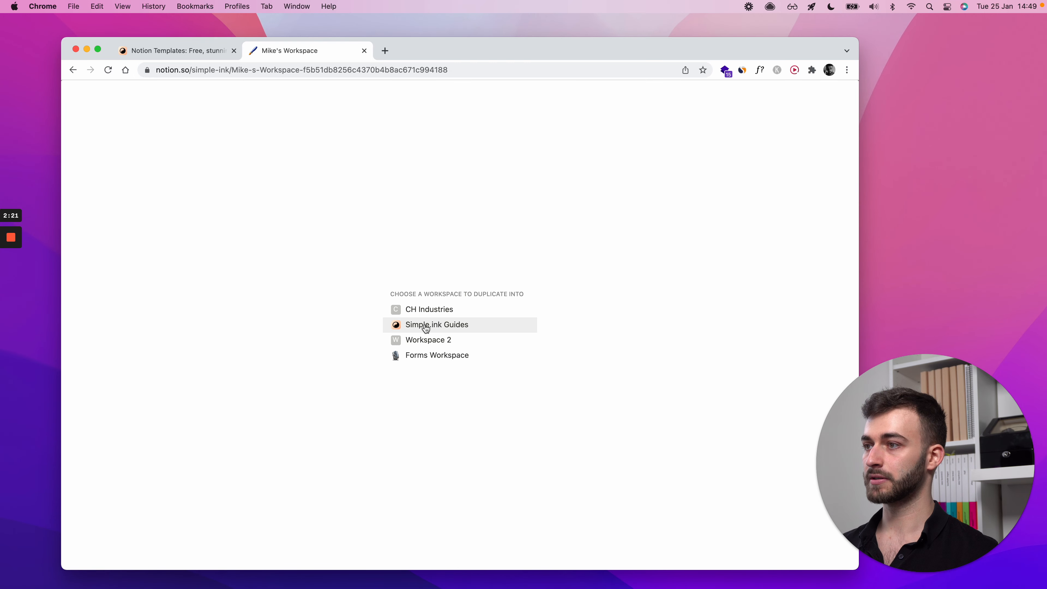
left_click(437, 325)
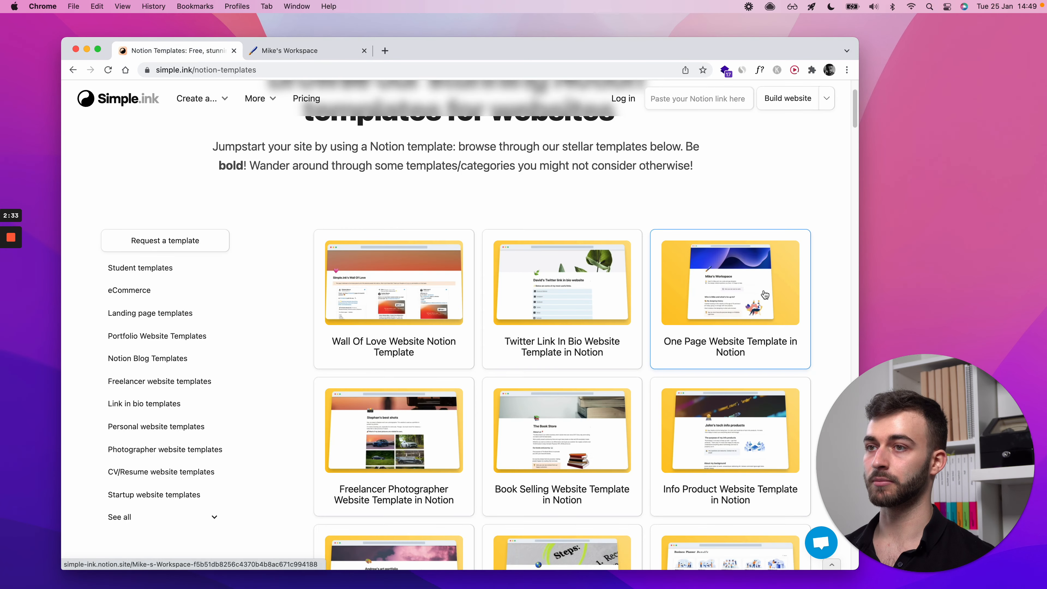
- Rename the duplicated page to Daniel's One Page Website and hide the sidebar
left_click(730, 282)
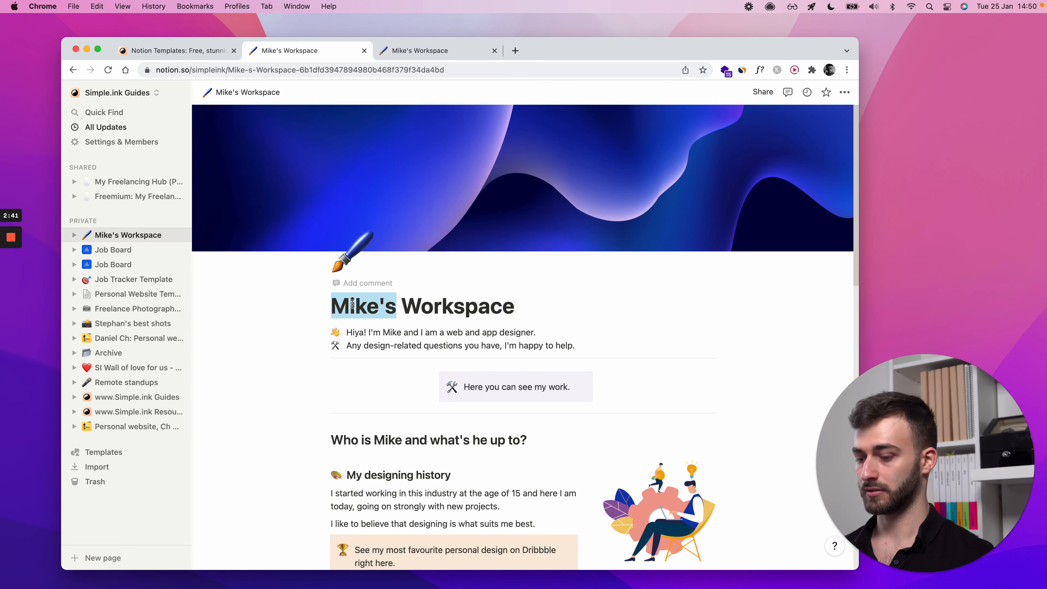
left_click(175, 50)
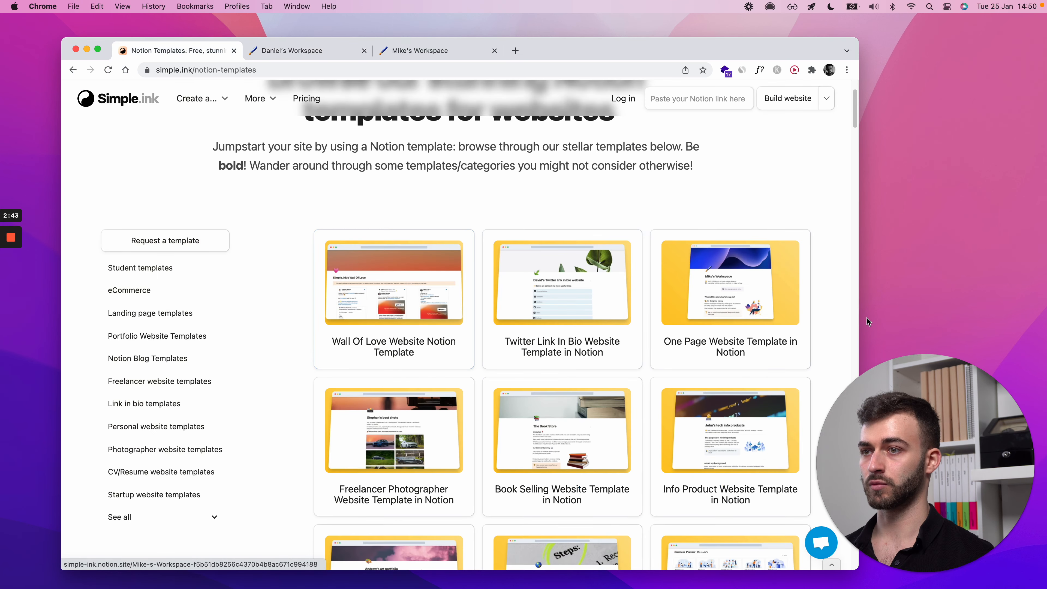
left_click(294, 50)
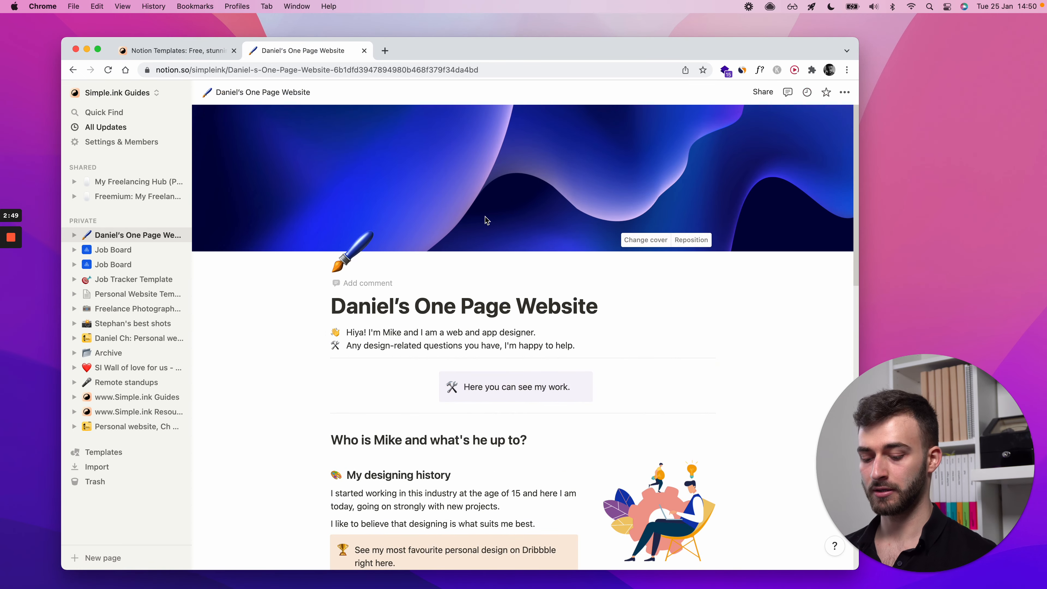
left_click(74, 92)
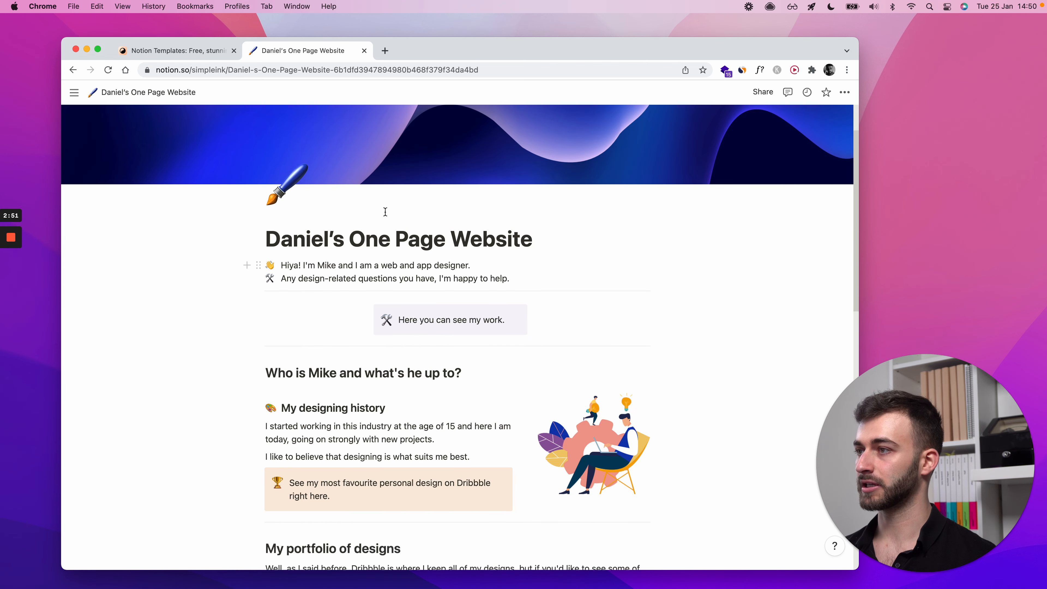
- Look over the renamed page's contents, then switch back to the templates gallery
scroll("down", 3)
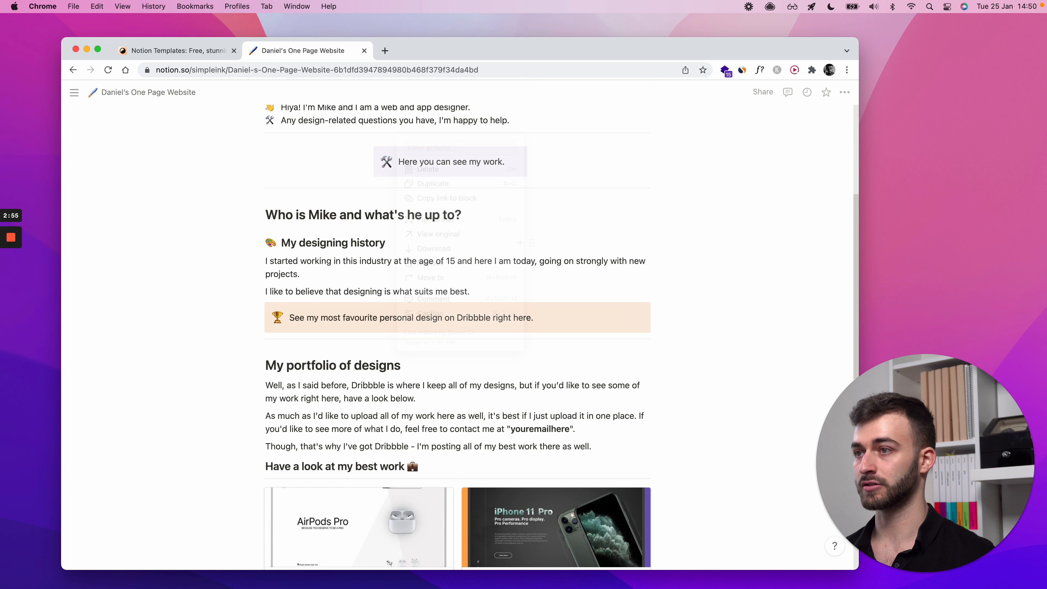
scroll("down", 3)
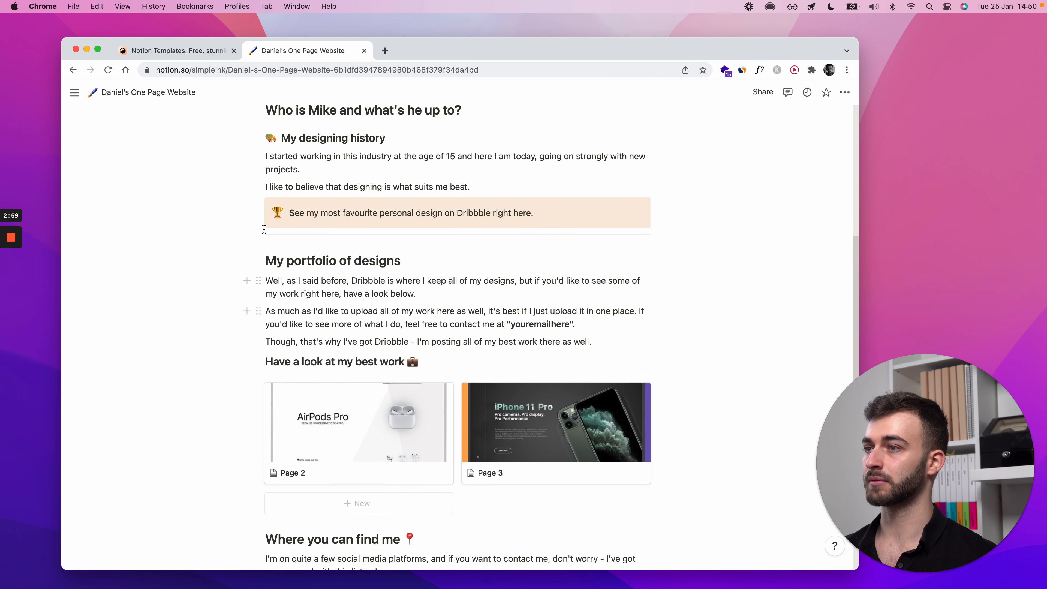
scroll("down", 3)
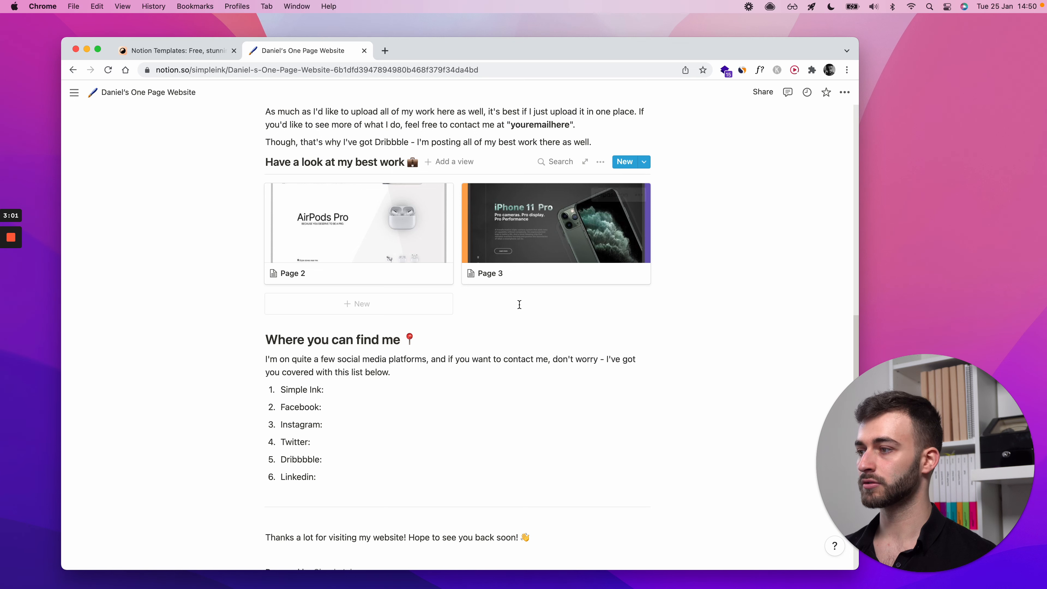
scroll("up", 3)
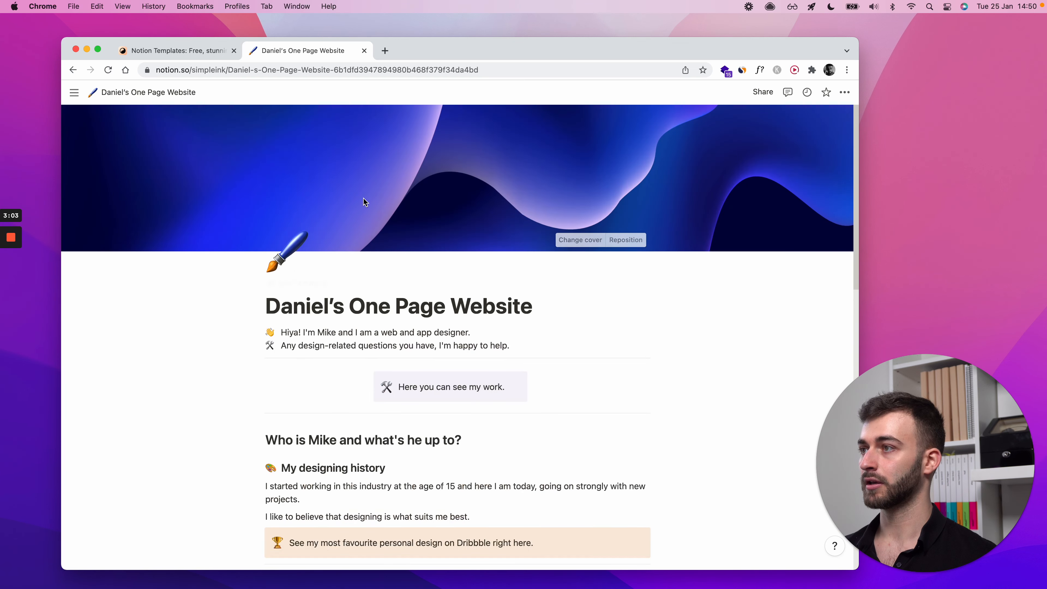
left_click(176, 50)
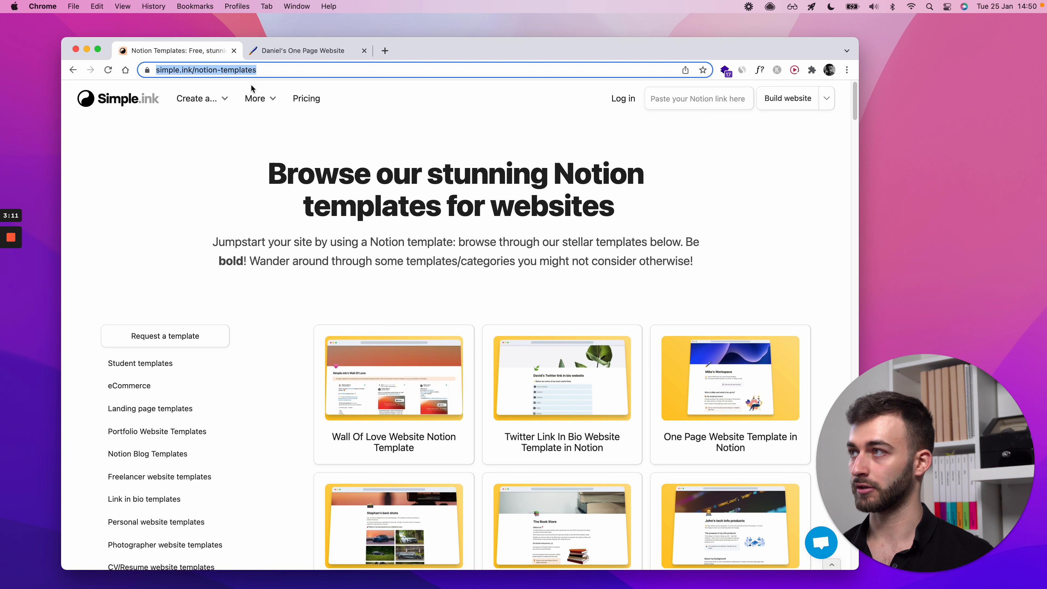
- Launch the Request a template Tally form in its own tab, then return to the Notion Templates tab
scroll("down", 3)
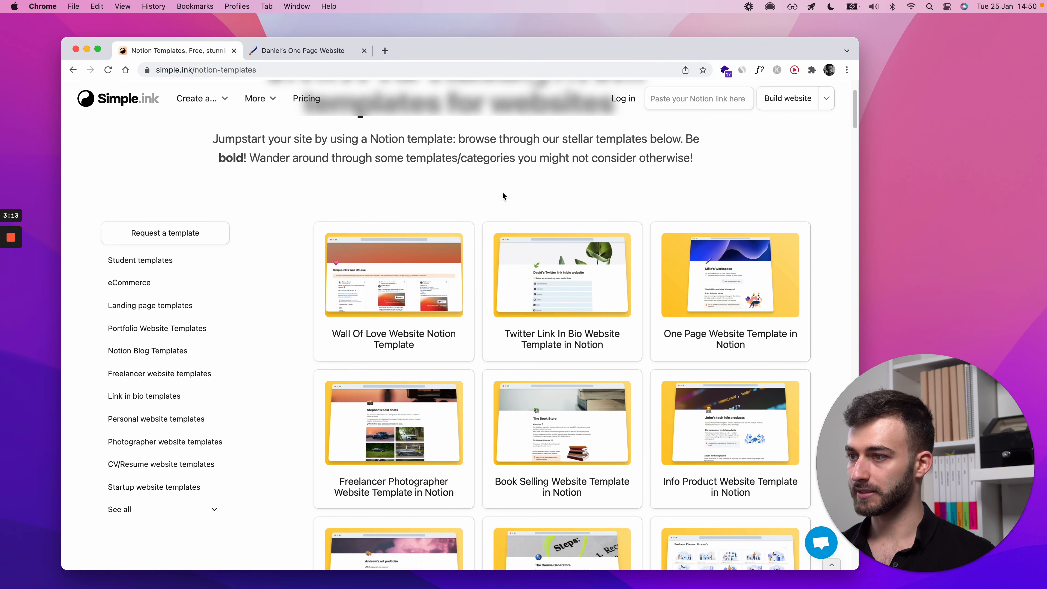
scroll("down", 3)
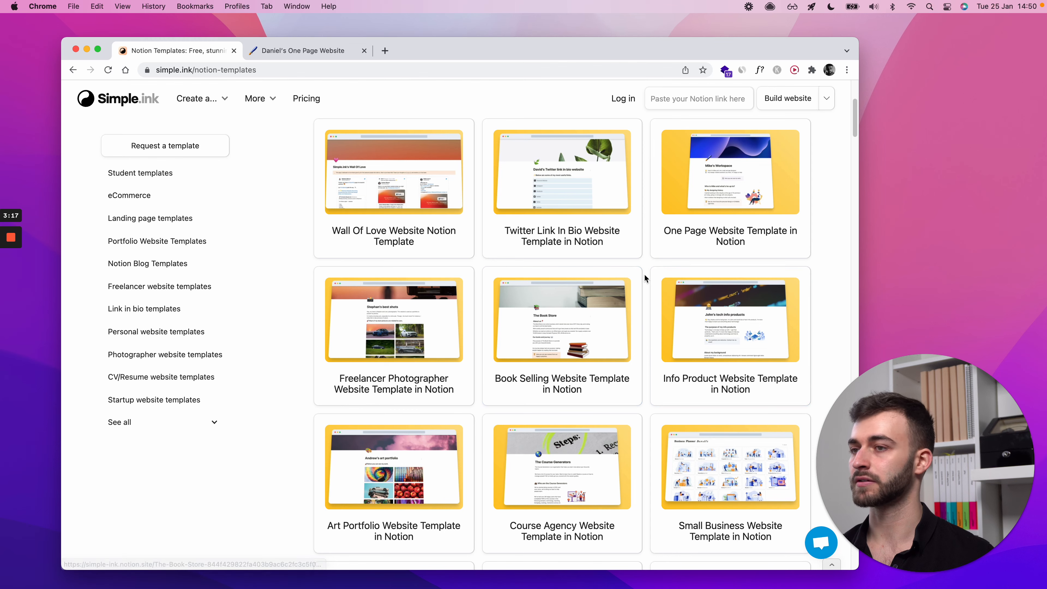
scroll("down", 3)
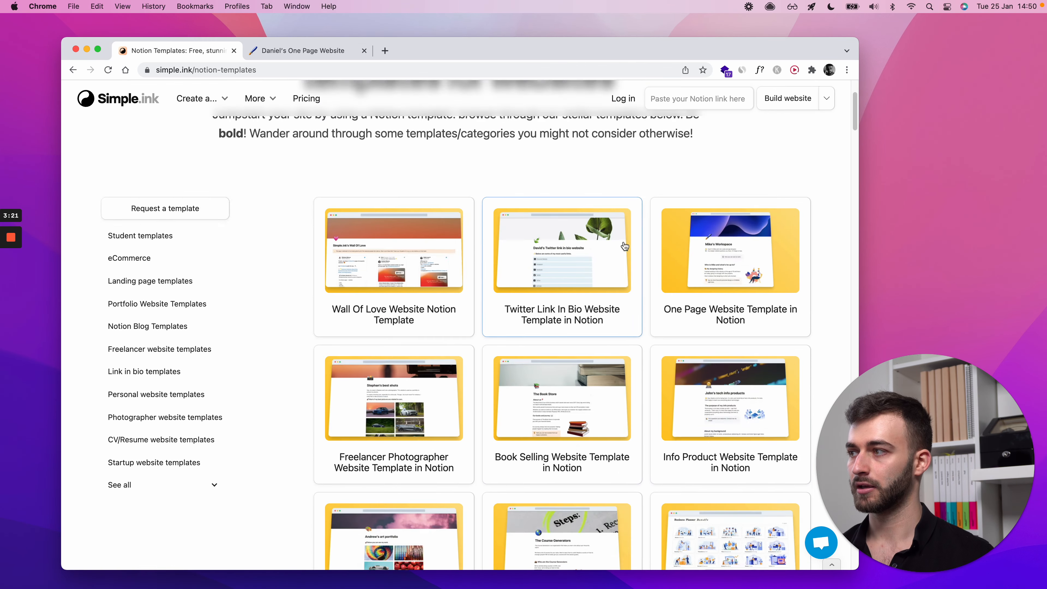
scroll("down", 3)
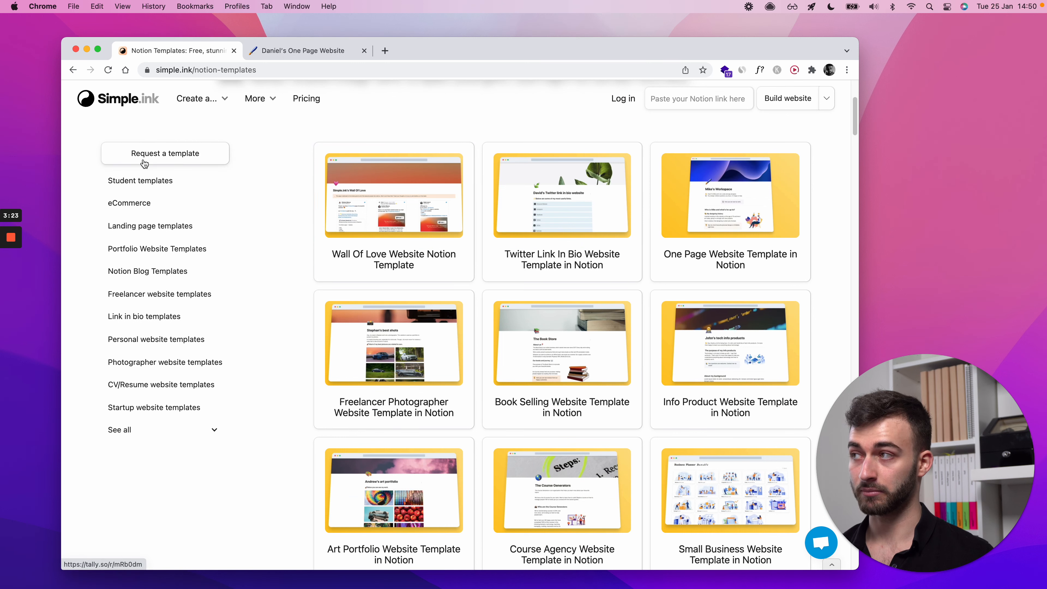
left_click(165, 153)
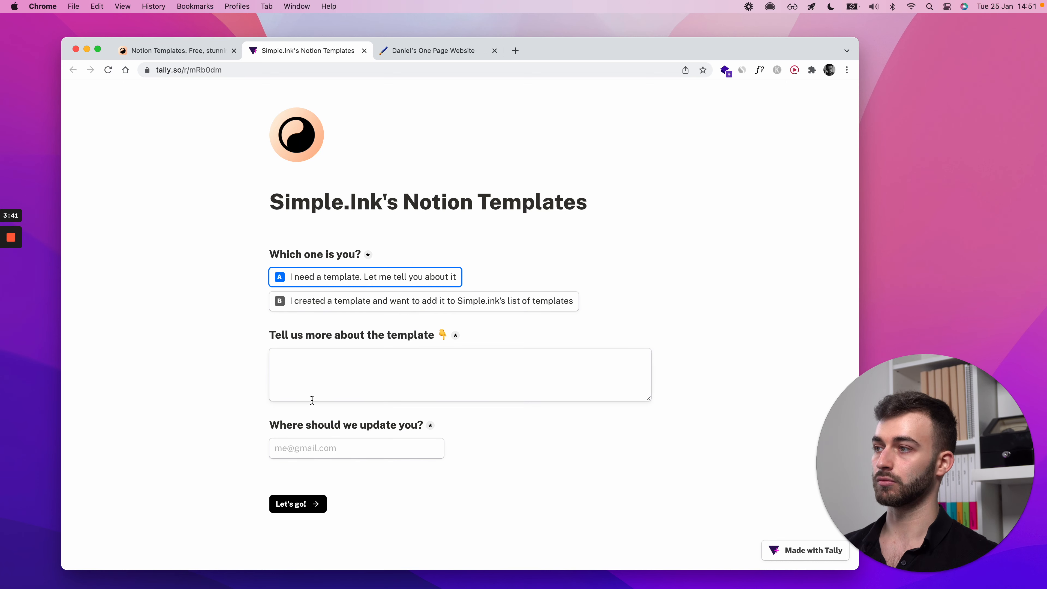
left_click(177, 50)
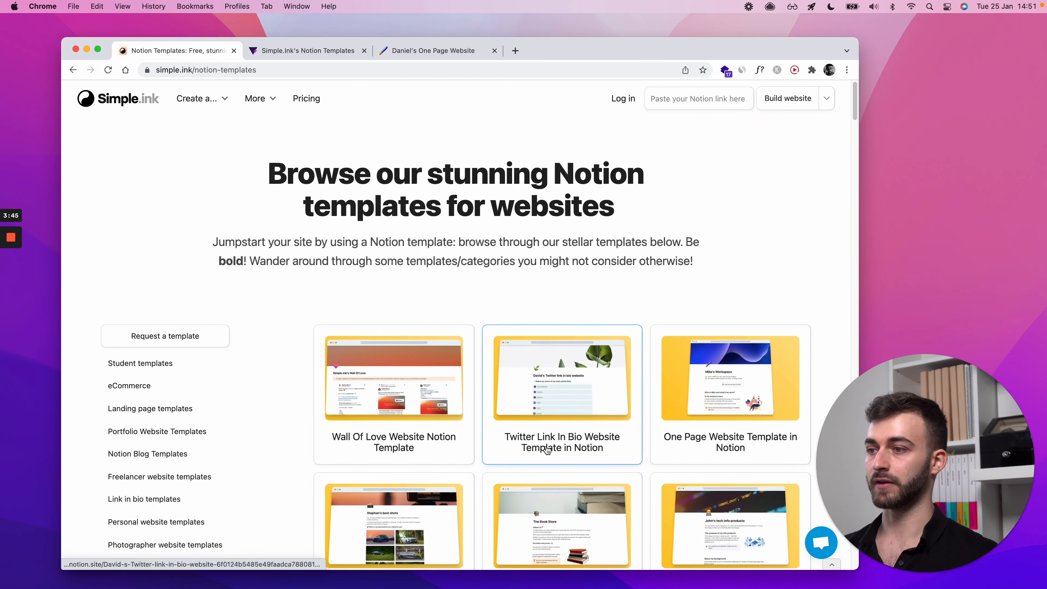
- Filter the gallery to the Portfolio Website Templates category and browse it
scroll("down", 3)
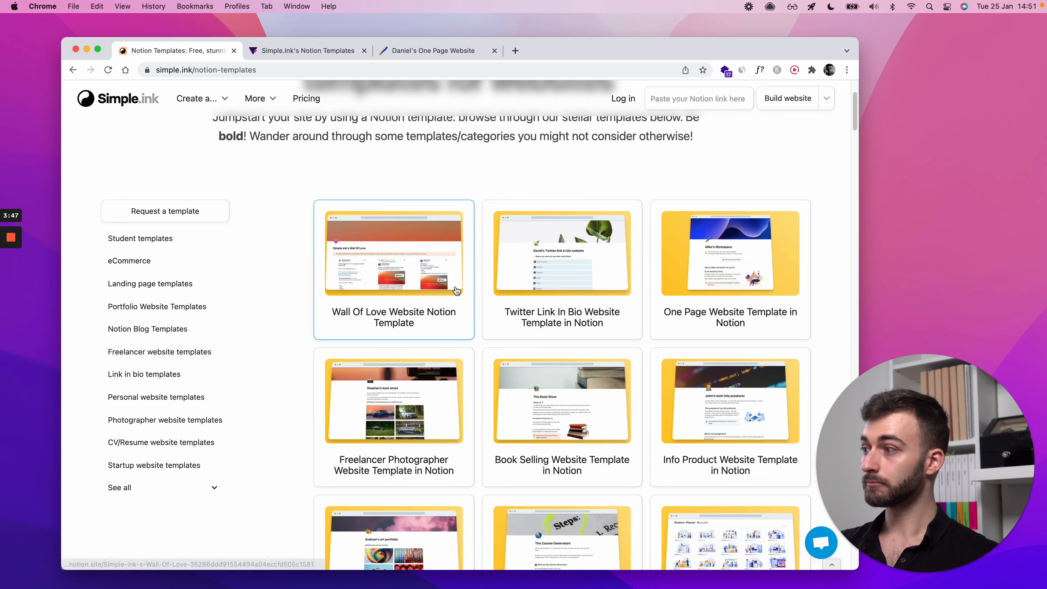
mouse_move(164, 419)
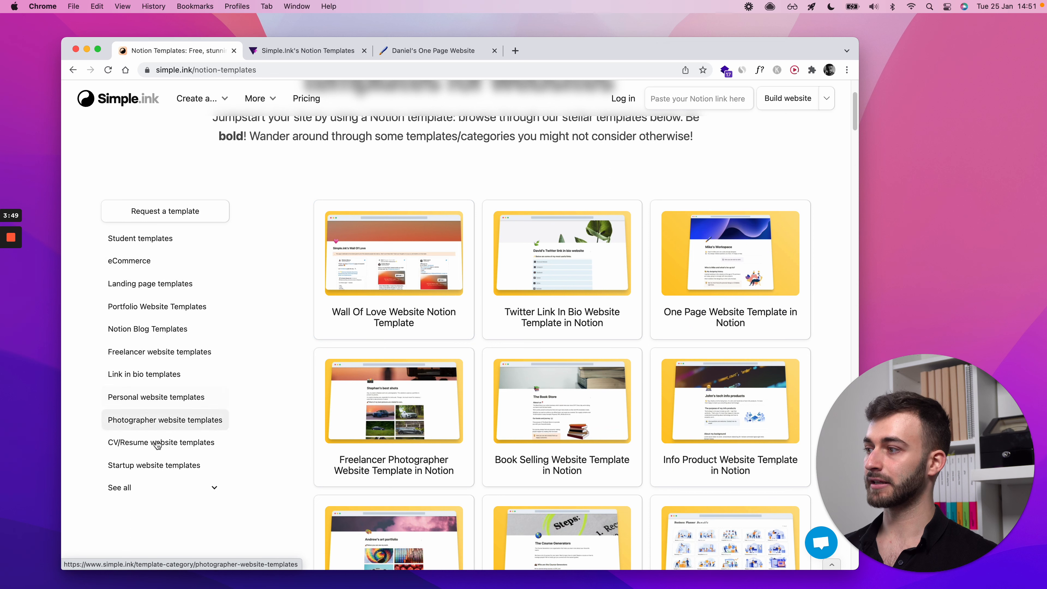
mouse_move(164, 488)
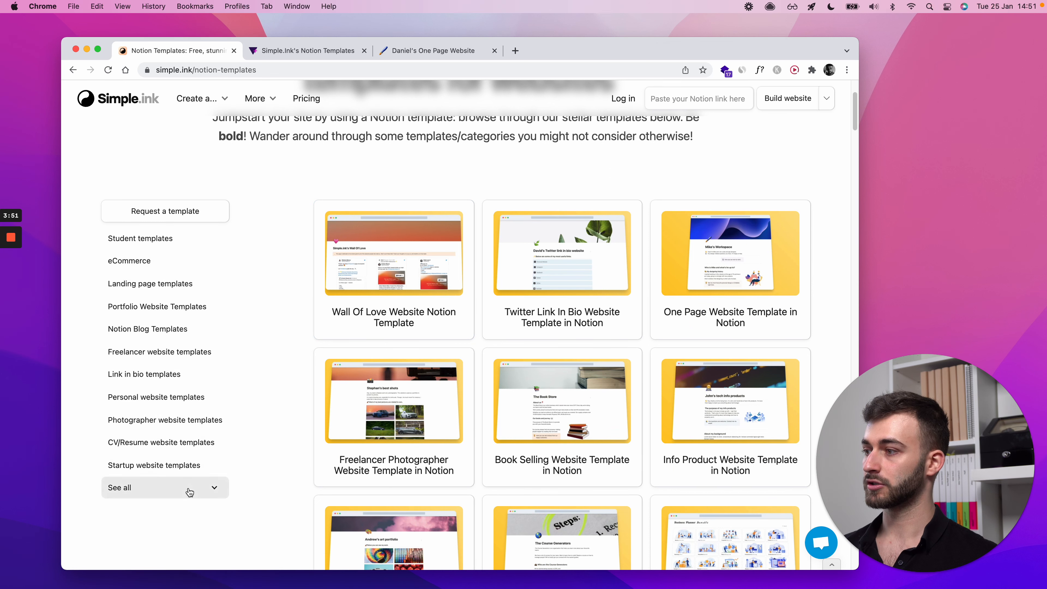
left_click(148, 328)
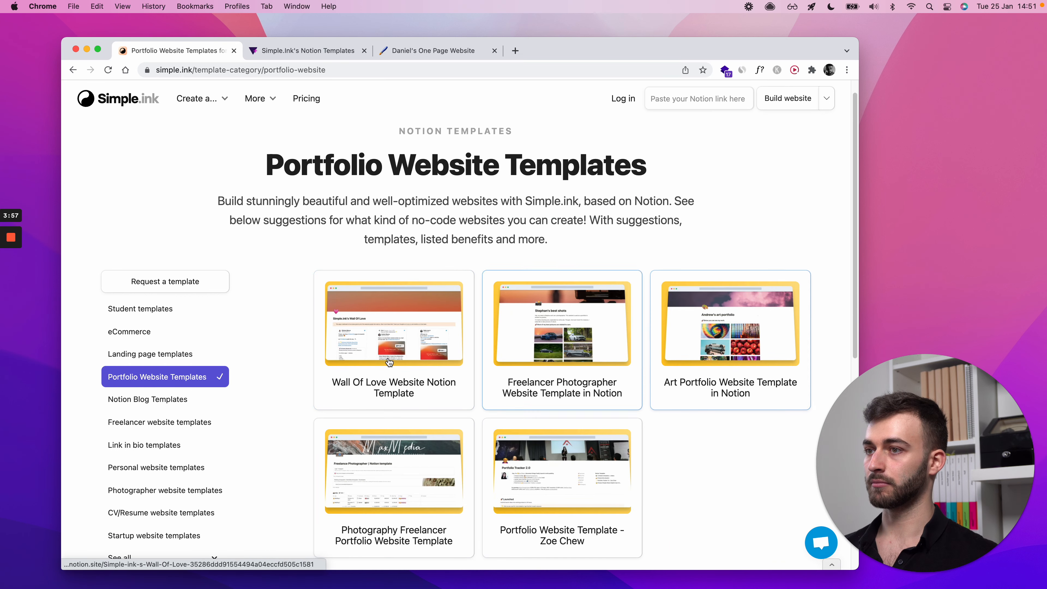
scroll("down", 3)
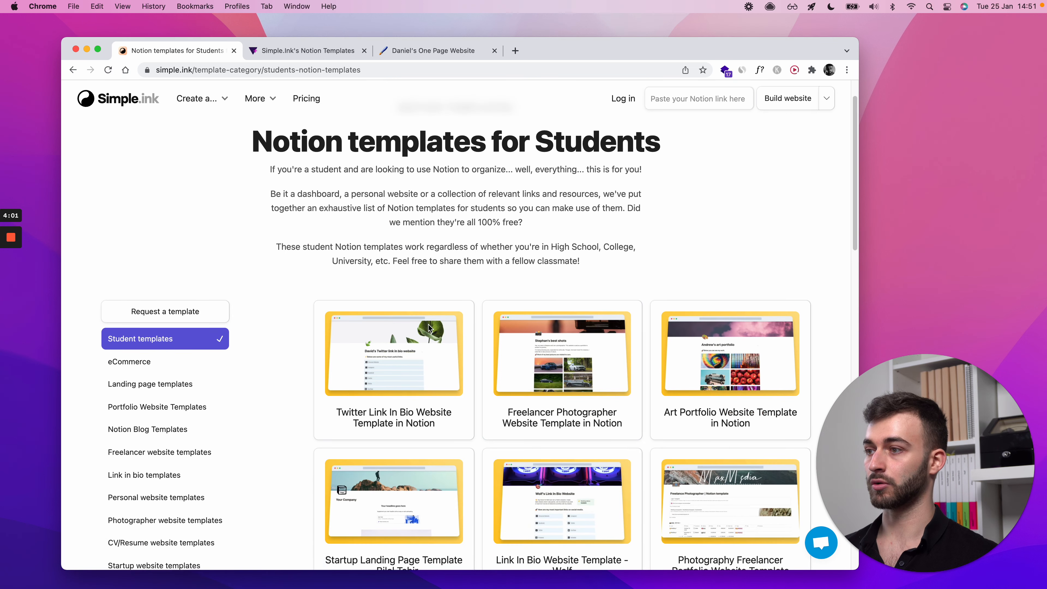
scroll("down", 3)
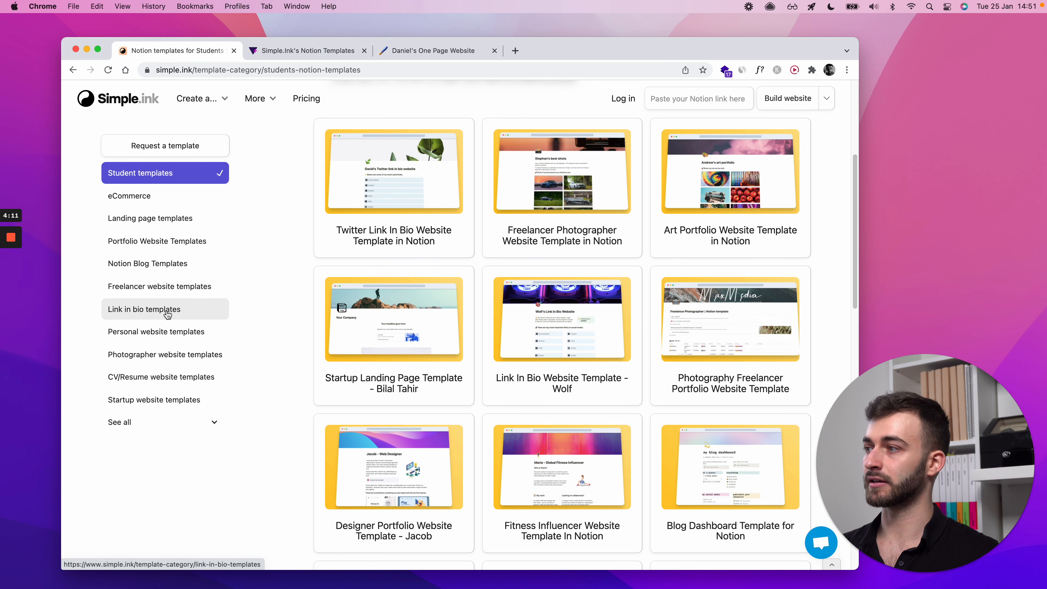
- Visit the Link in bio templates category, then the Docs (Wiki) templates collection
left_click(143, 310)
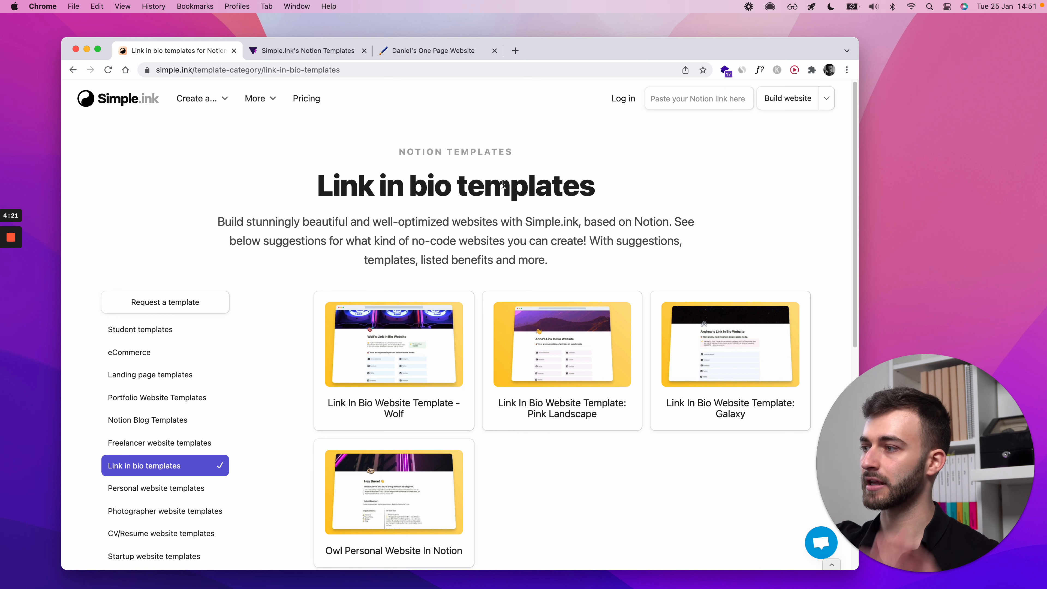
scroll("down", 3)
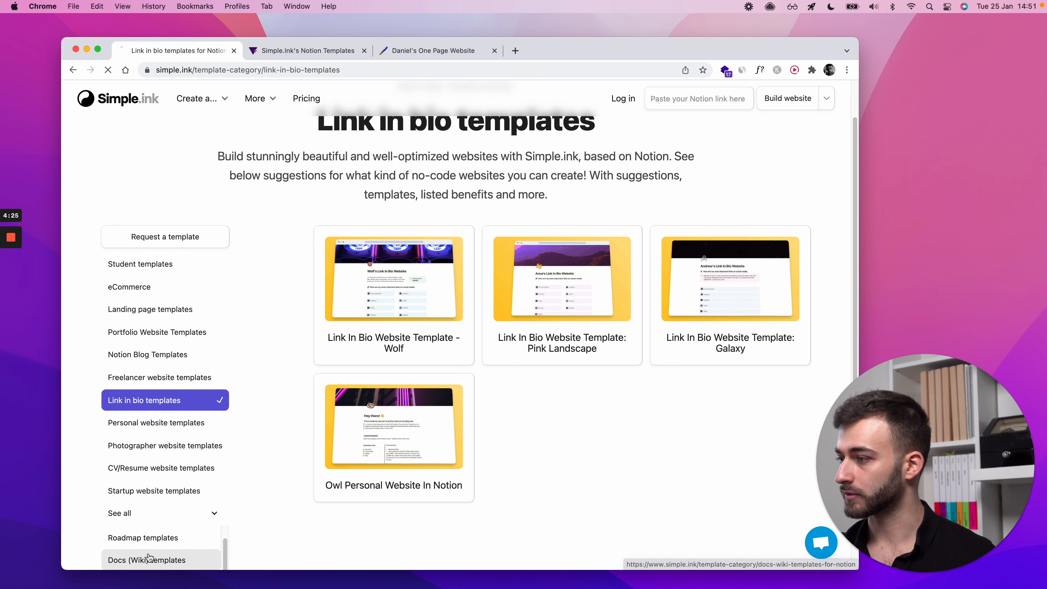
left_click(145, 560)
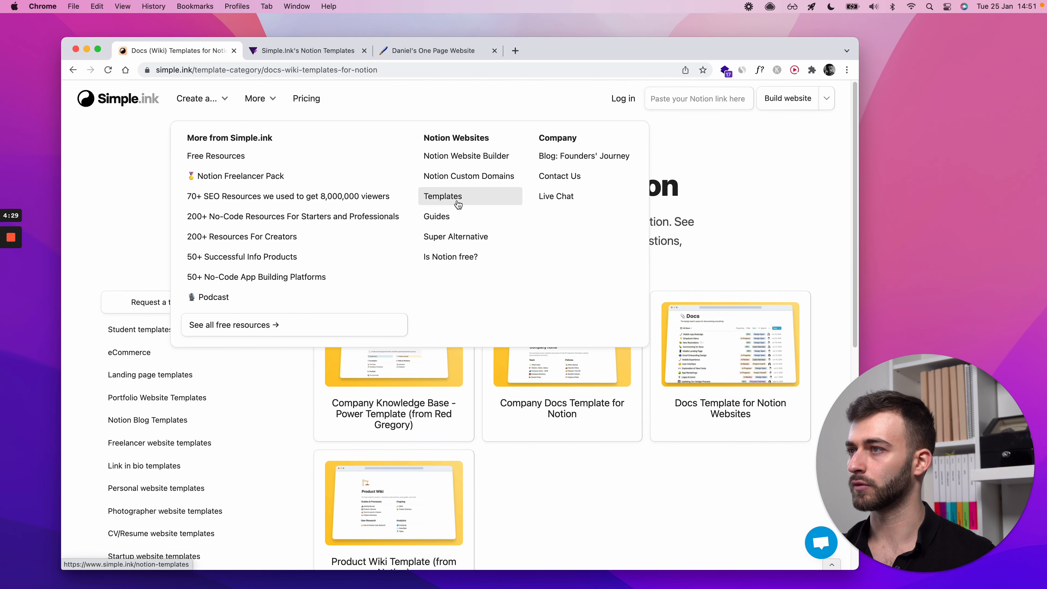
- Return to the main Notion templates gallery and browse its full collection
left_click(443, 196)
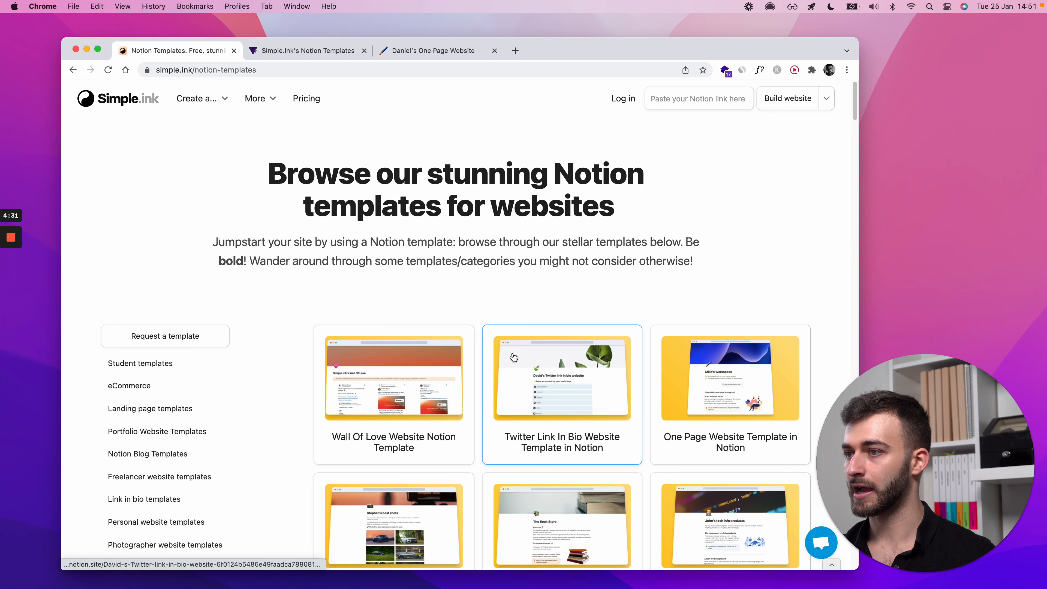
scroll("down", 3)
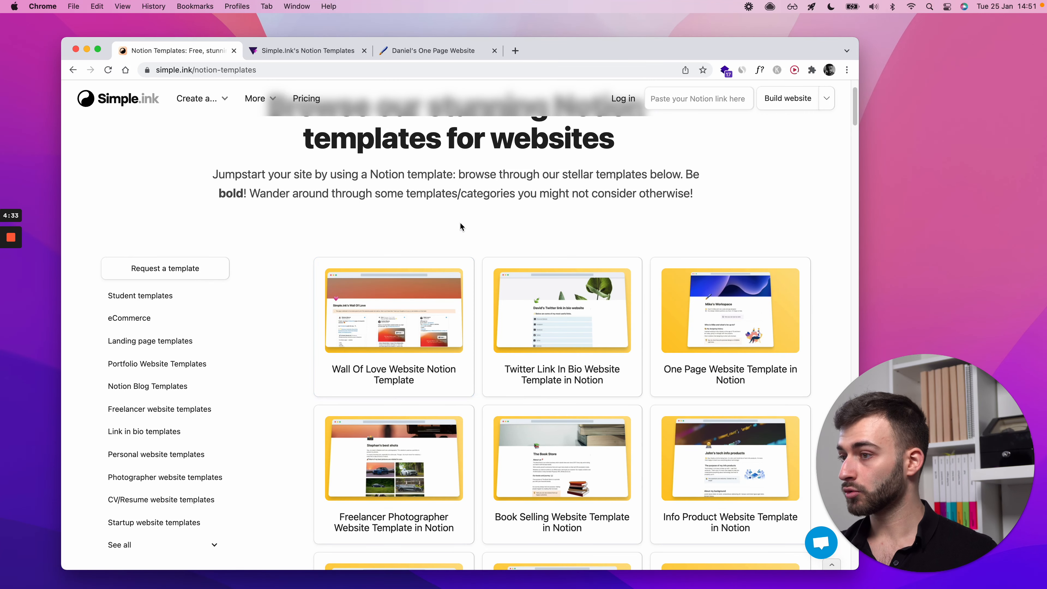
scroll("down", 3)
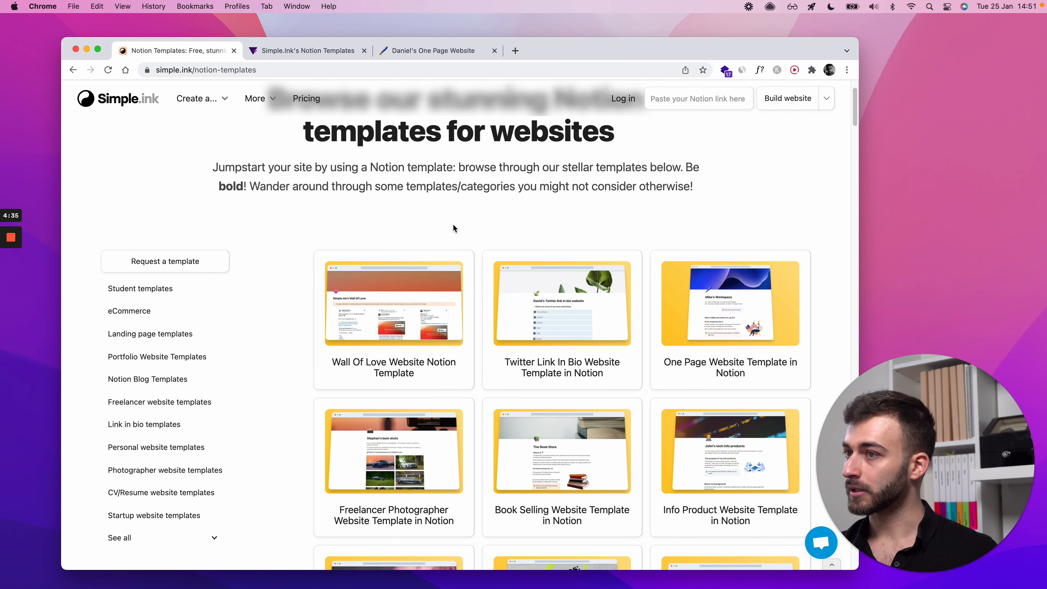
mouse_move(438, 256)
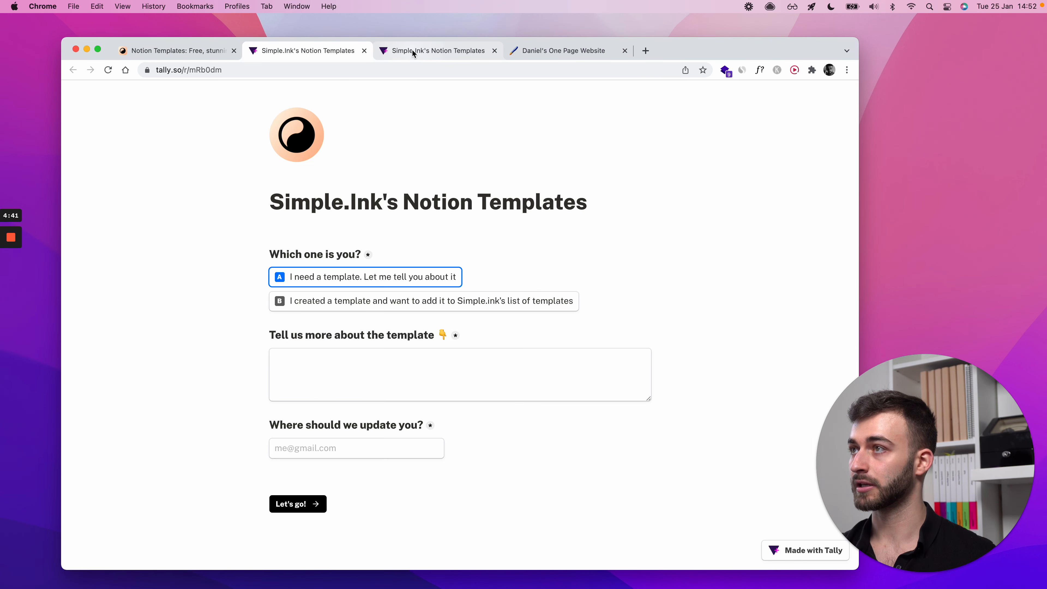
- Close both Tally request form tabs, confirming Leave to discard the unsaved form
left_click(565, 50)
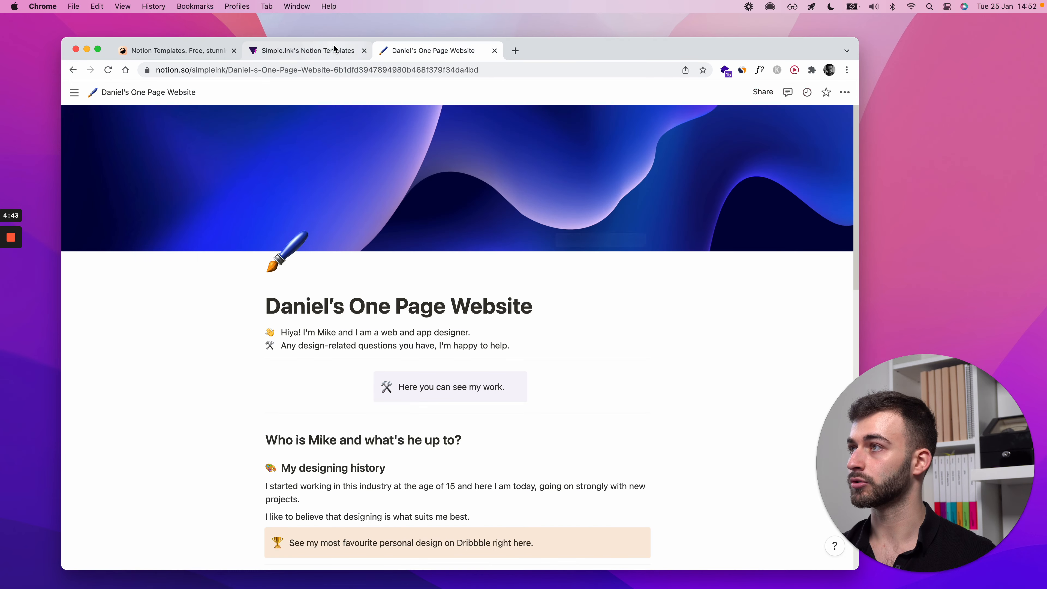
left_click(304, 50)
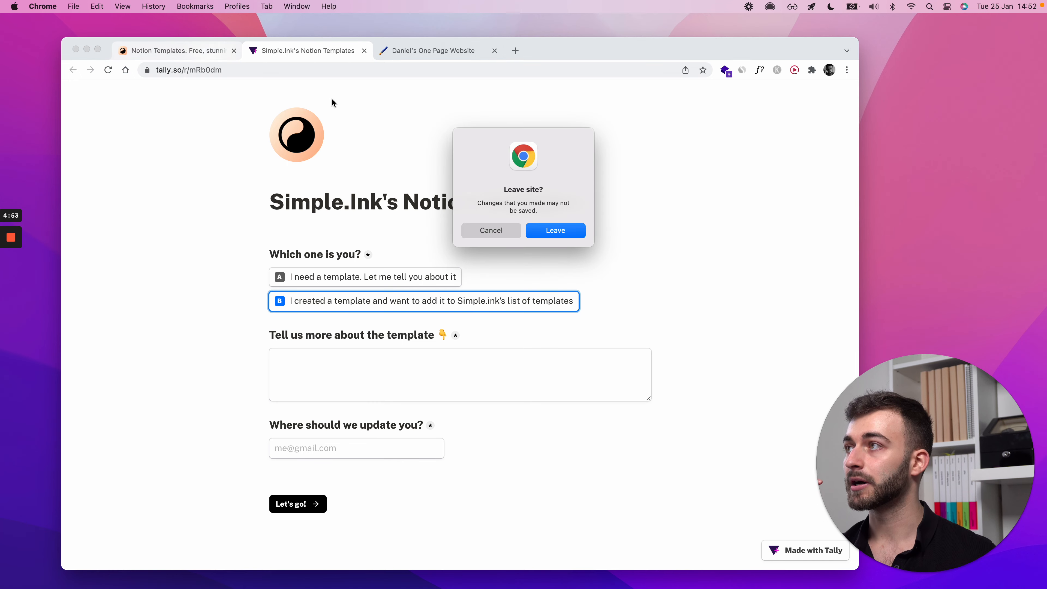
left_click(556, 230)
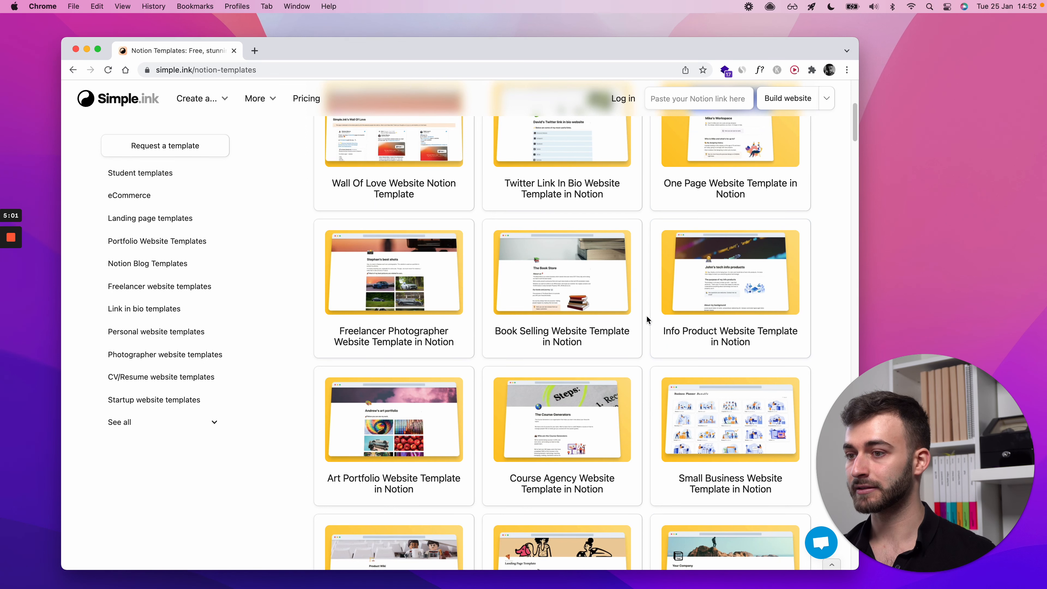
scroll("down", 3)
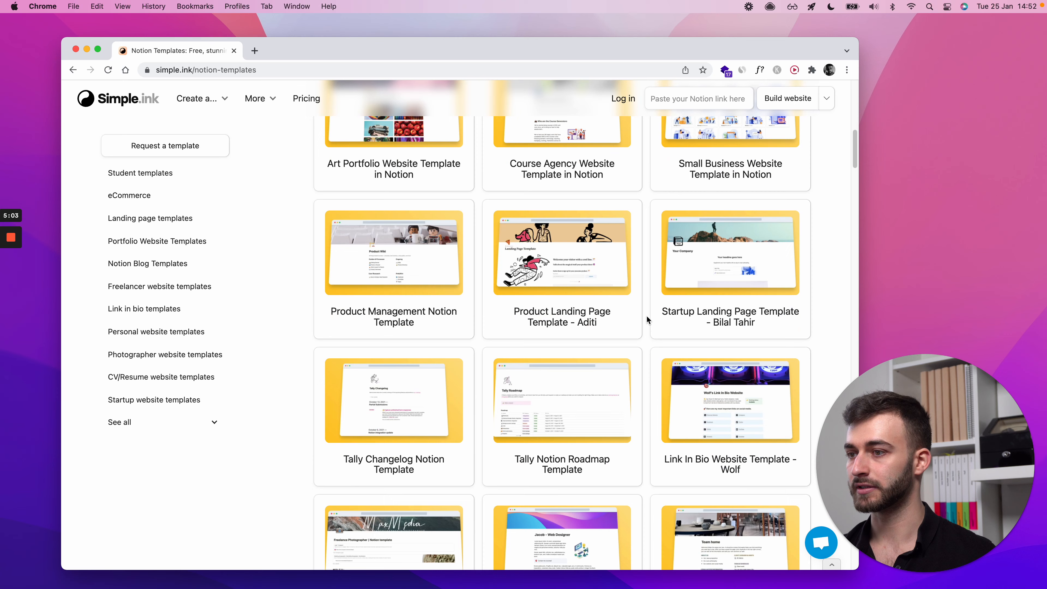
scroll("down", 3)
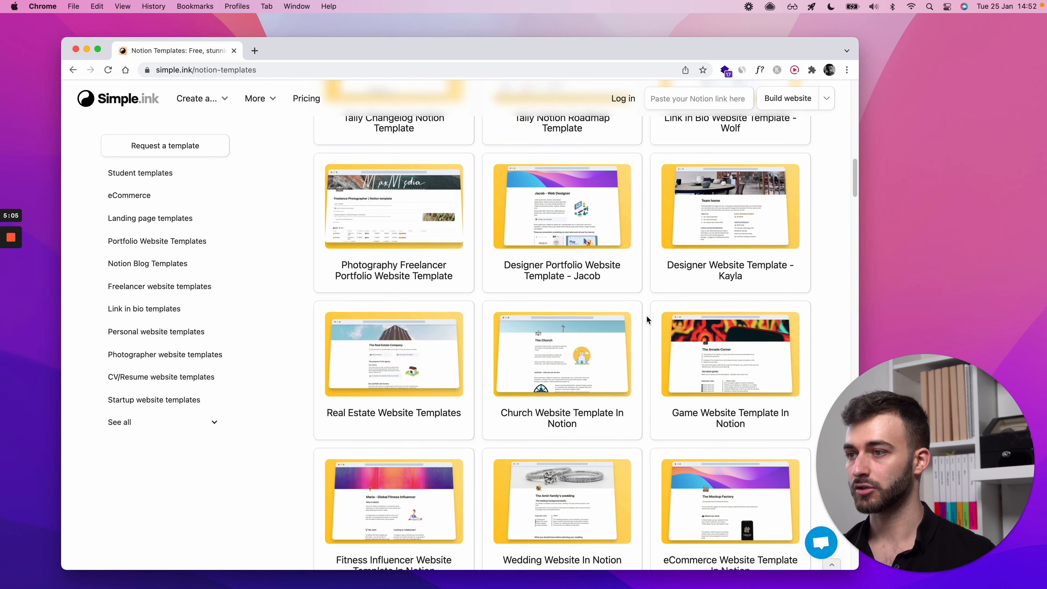
scroll("down", 3)
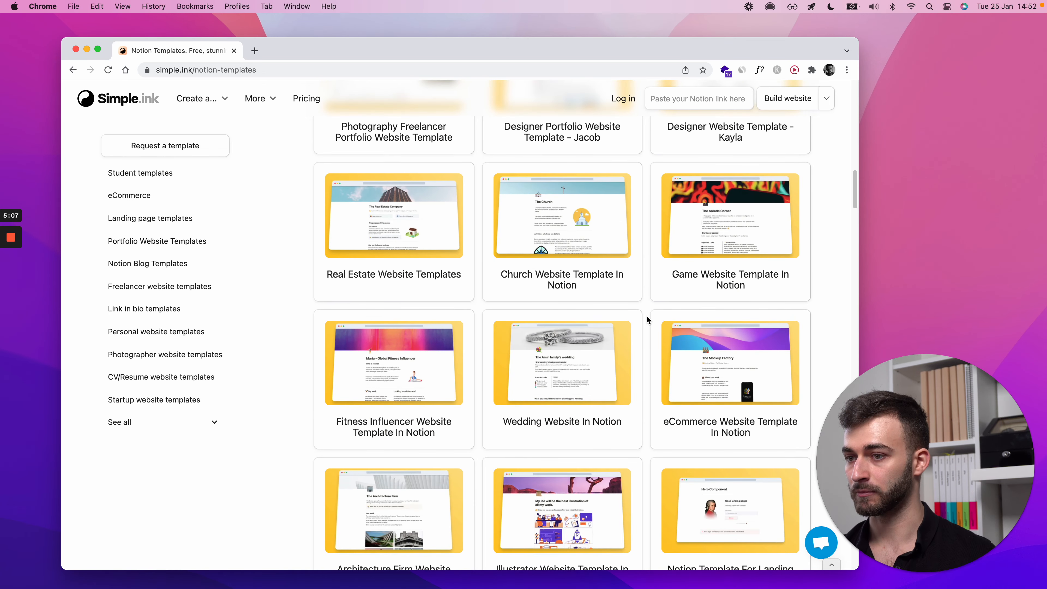
scroll("down", 3)
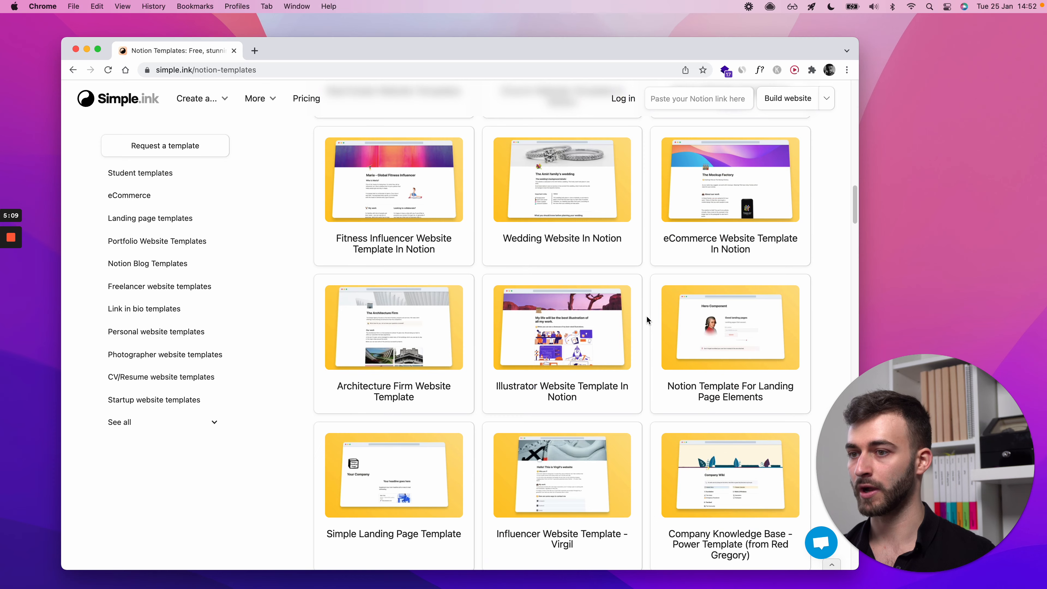
scroll("up", 3)
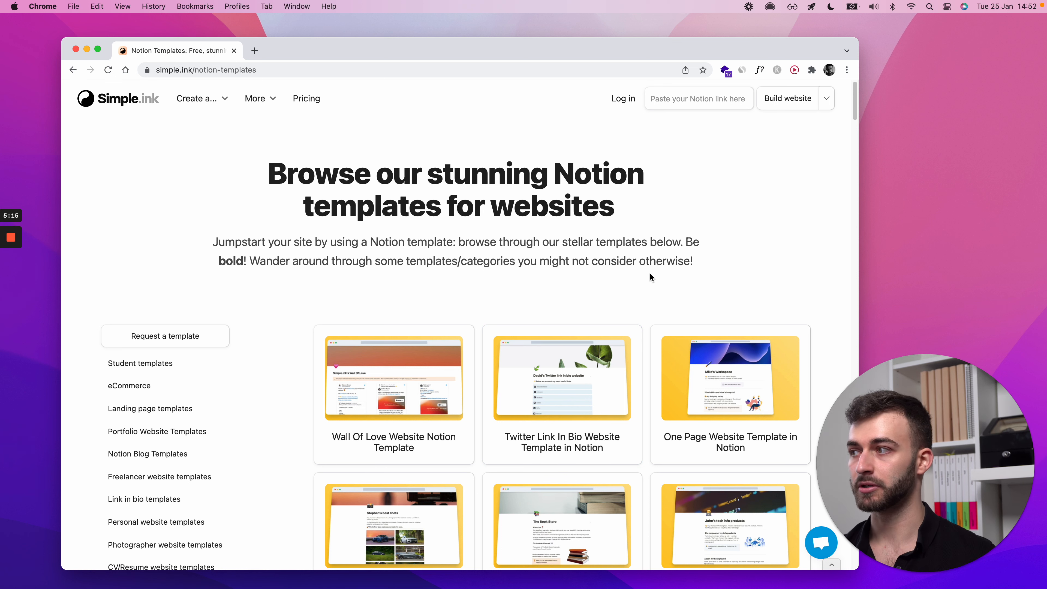
scroll("down", 3)
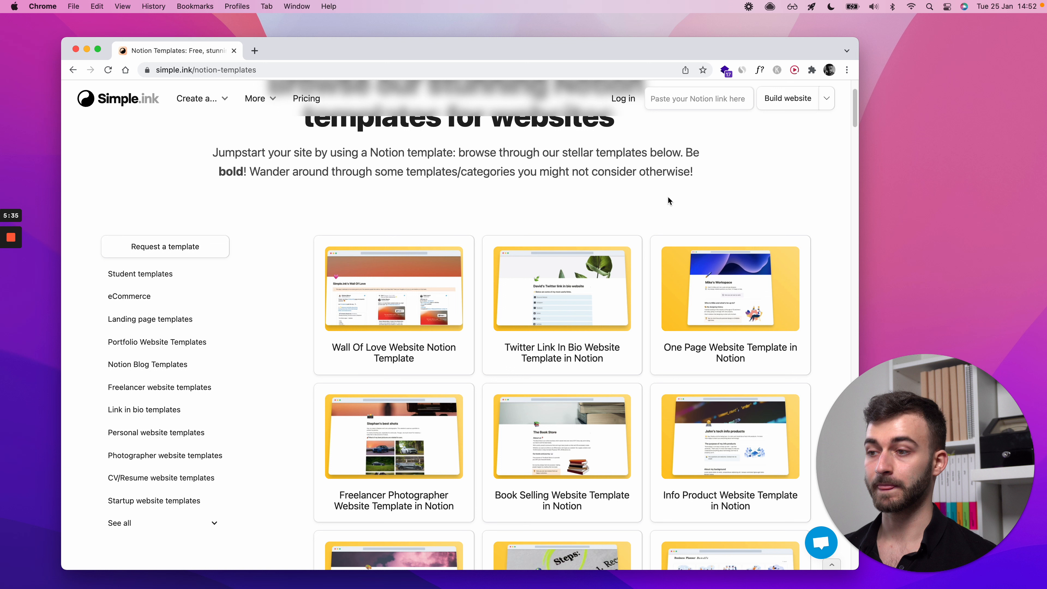
scroll("down", 3)
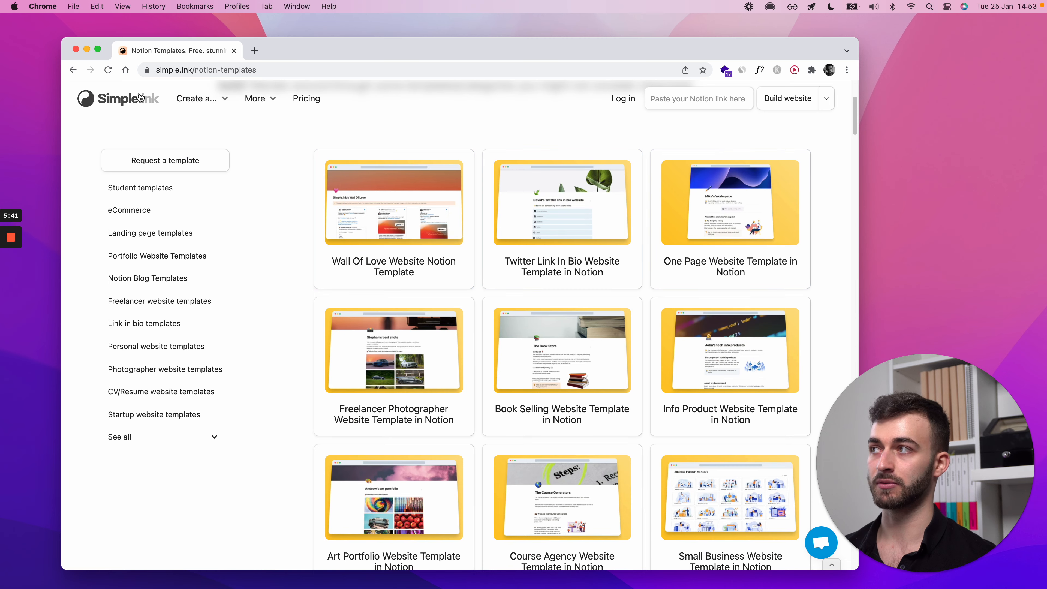
scroll("down", 3)
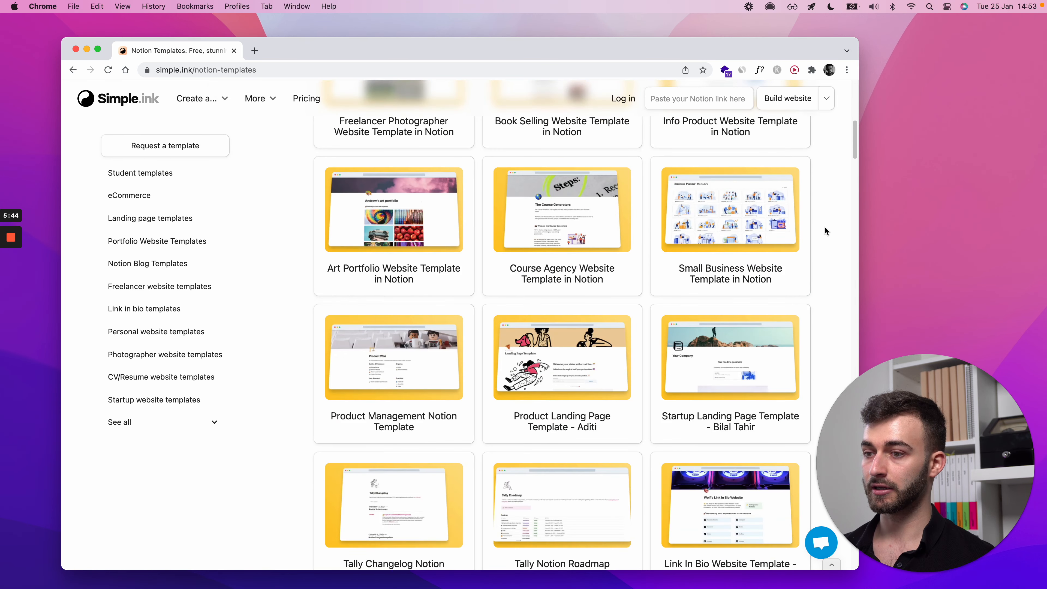
scroll("down", 3)
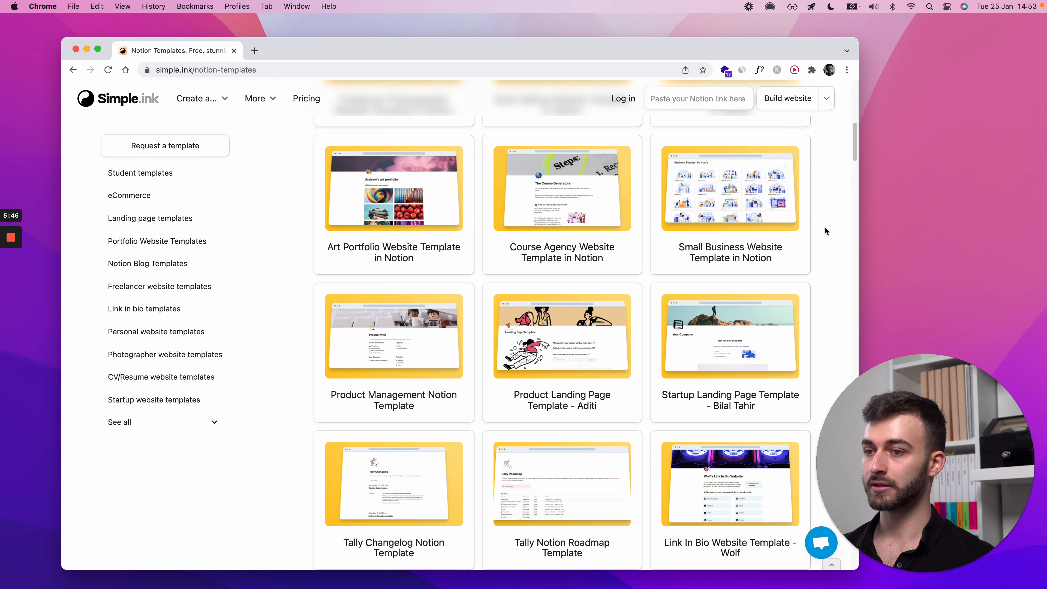
mouse_move(822, 239)
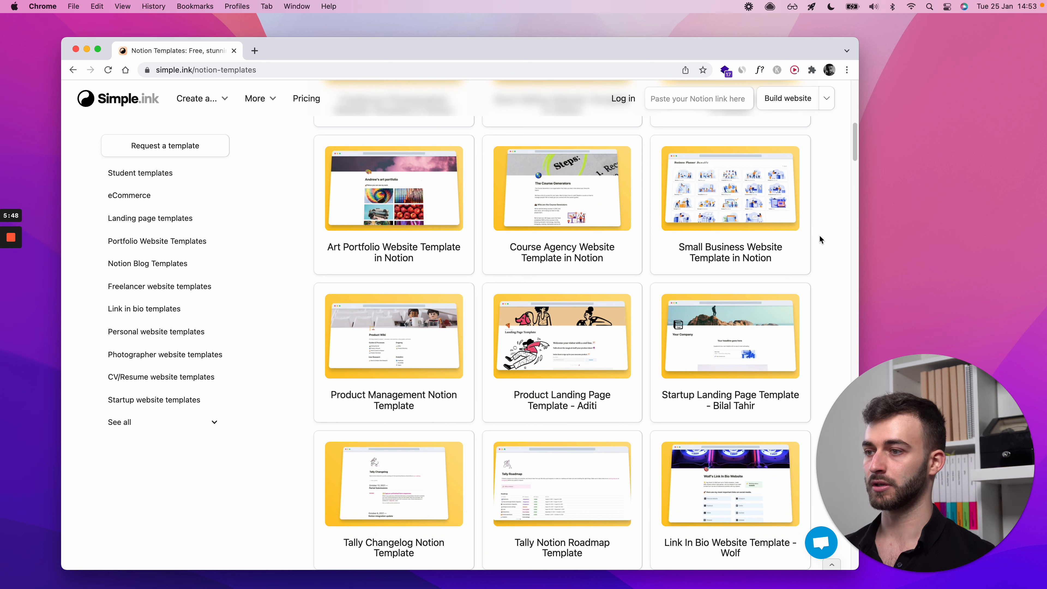